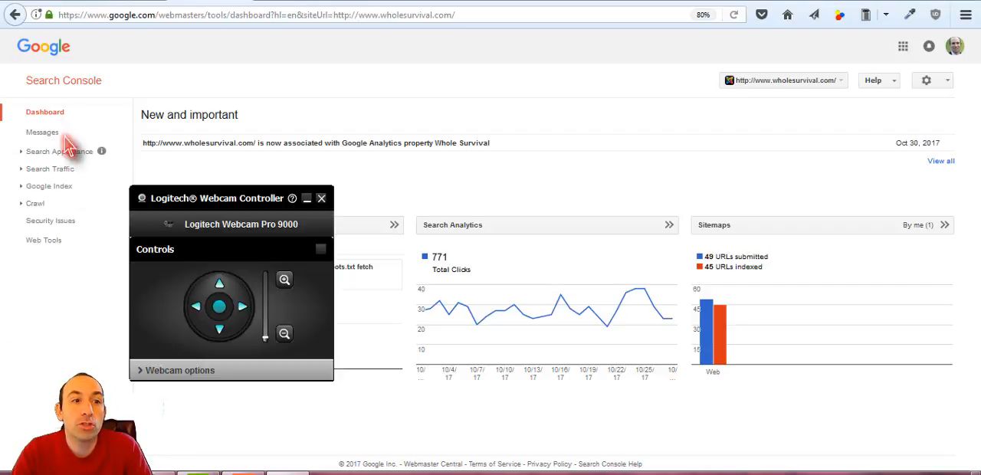
Load the Search Analytics report broken down by query
{"action": "left_click", "coordinate": [322, 199]}
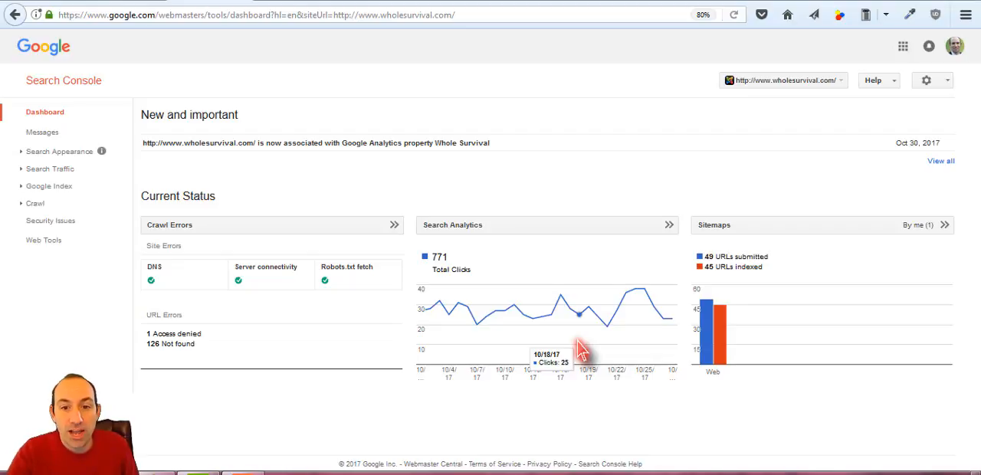
{"action": "mouse_move", "coordinate": [571, 273]}
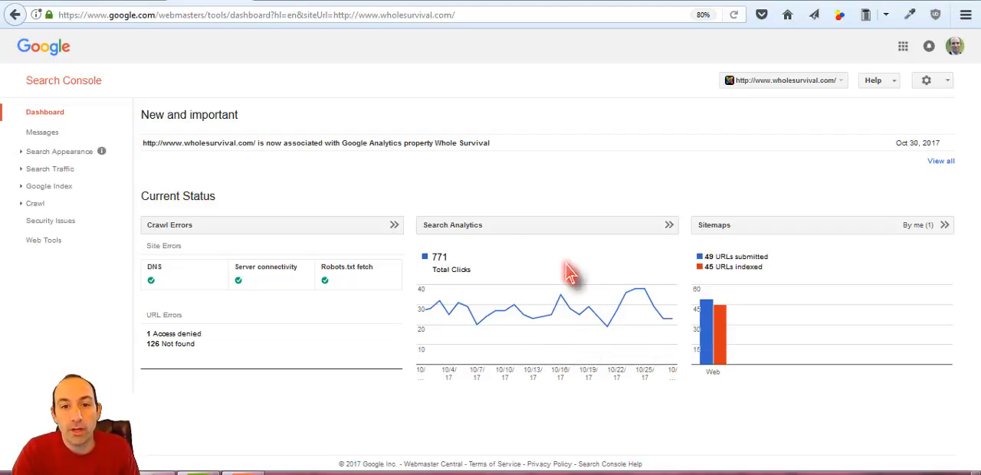
{"action": "mouse_move", "coordinate": [601, 291]}
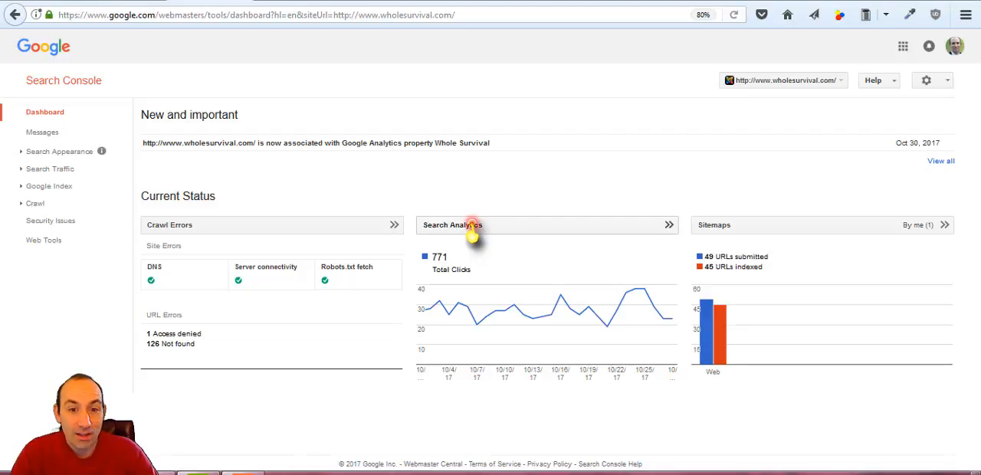
{"action": "left_click", "coordinate": [460, 224]}
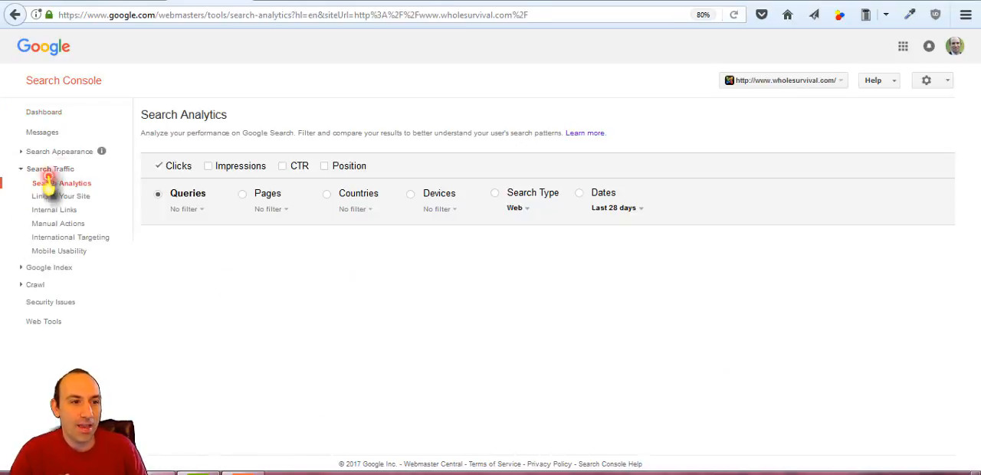
{"action": "left_click", "coordinate": [62, 183]}
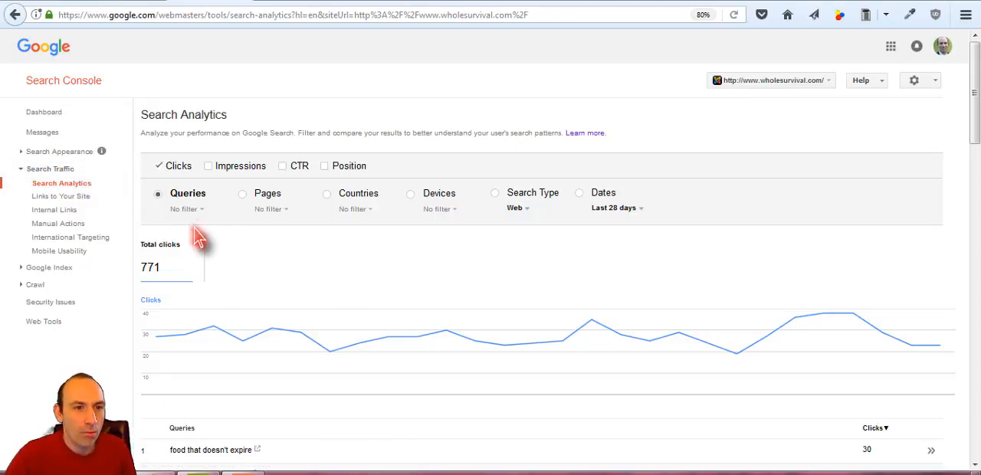
Chart impressions, CTR and average position by query, with clicks removed
{"action": "left_click", "coordinate": [208, 165]}
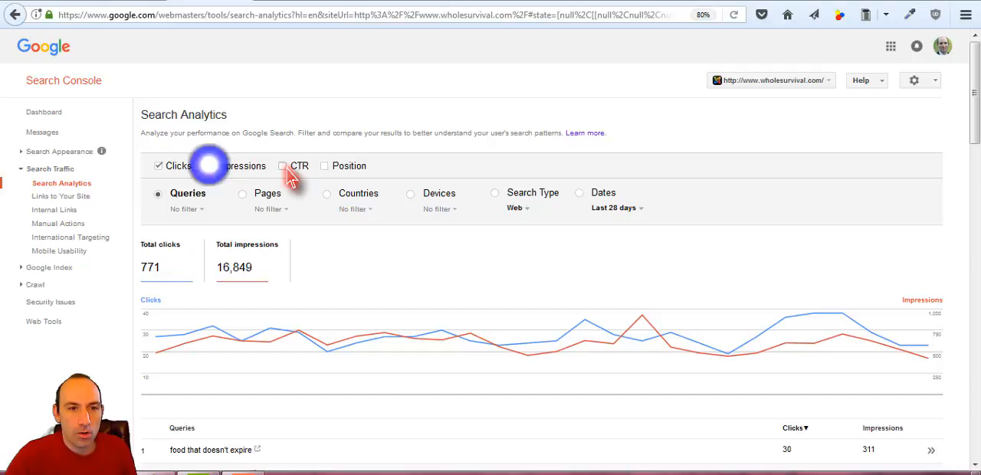
{"action": "left_click", "coordinate": [282, 166]}
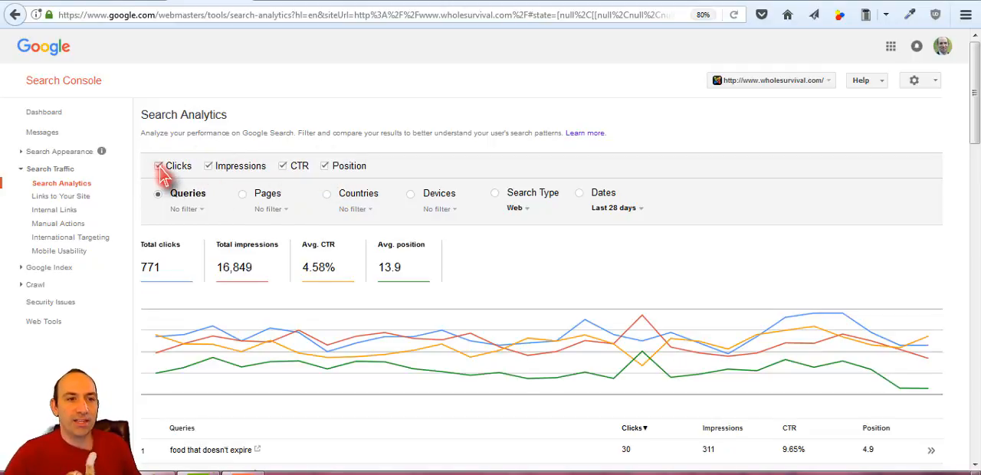
{"action": "left_click", "coordinate": [158, 165]}
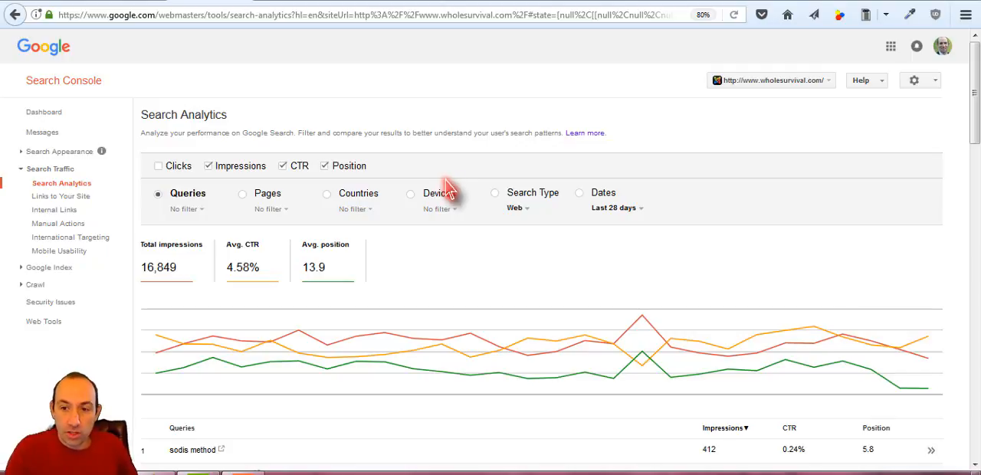
{"action": "scroll", "scroll_direction": "down", "scroll_amount": 3}
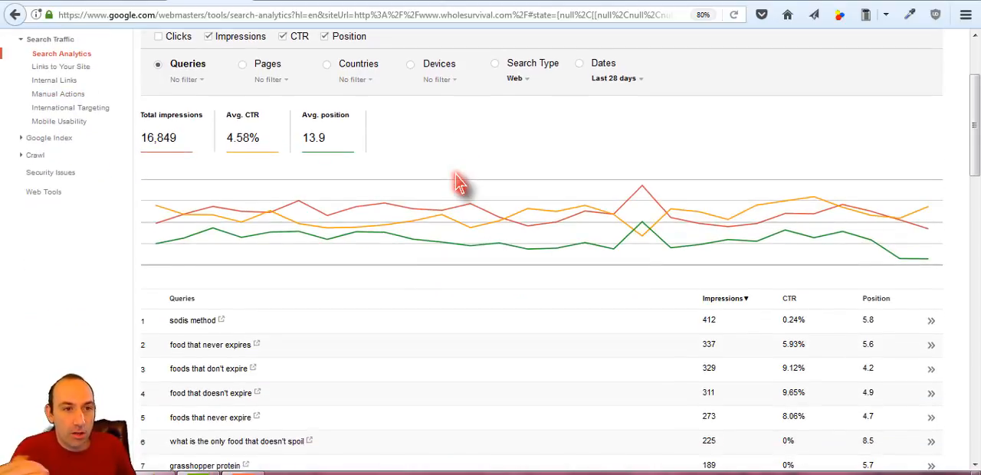
{"action": "scroll", "scroll_direction": "down", "scroll_amount": 3}
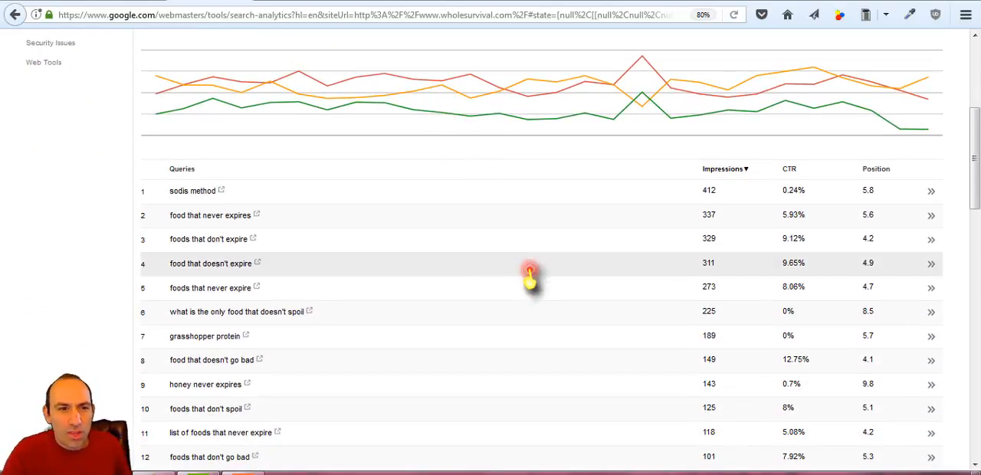
{"action": "mouse_move", "coordinate": [444, 339]}
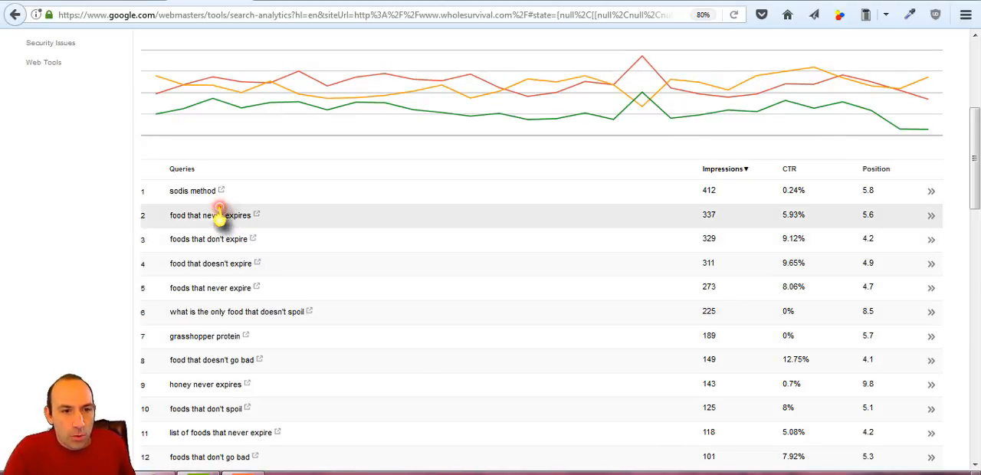
{"action": "mouse_move", "coordinate": [223, 239]}
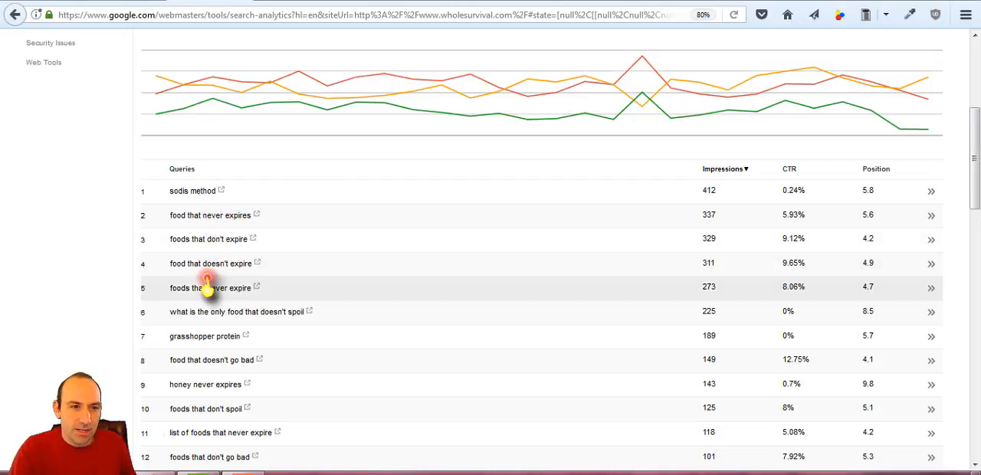
{"action": "mouse_move", "coordinate": [261, 227]}
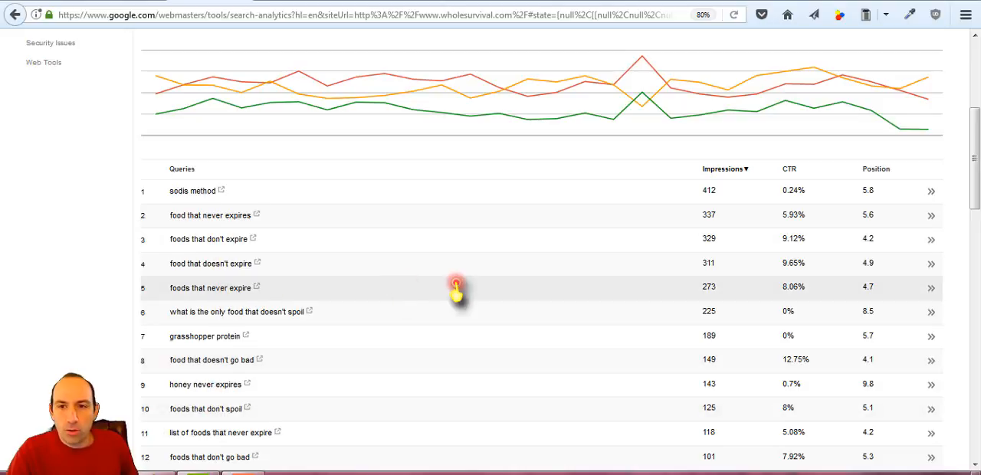
{"action": "mouse_move", "coordinate": [922, 181]}
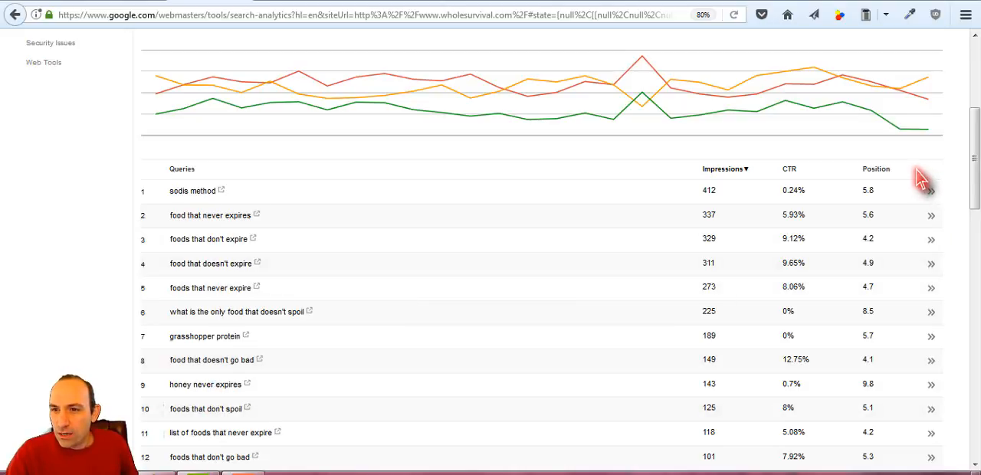
{"action": "mouse_move", "coordinate": [886, 181]}
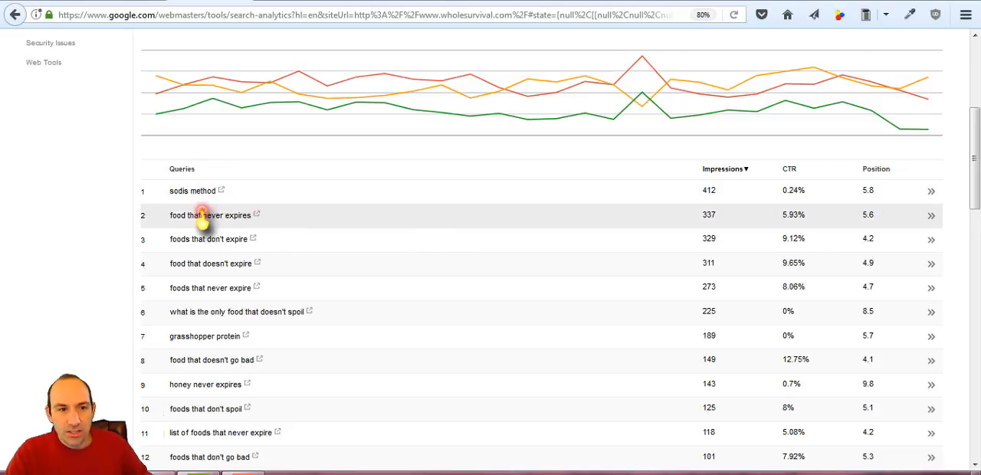
{"action": "mouse_move", "coordinate": [887, 222]}
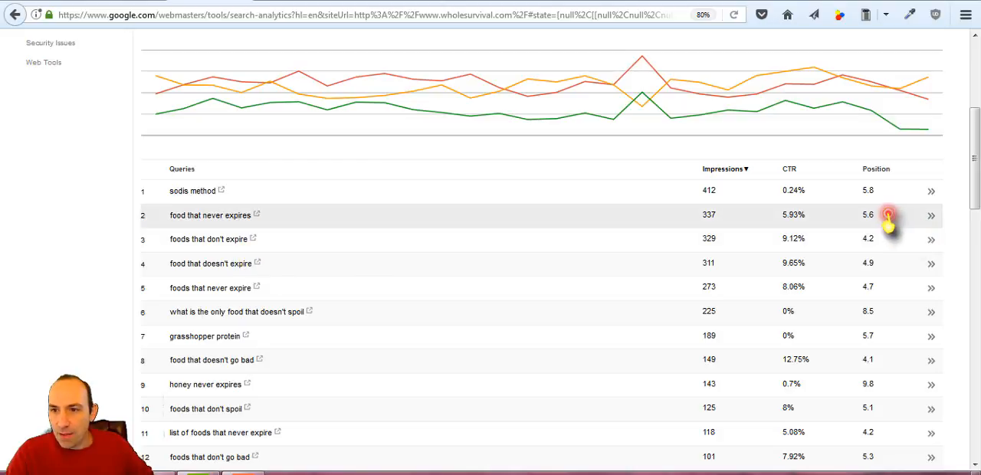
{"action": "mouse_move", "coordinate": [877, 233]}
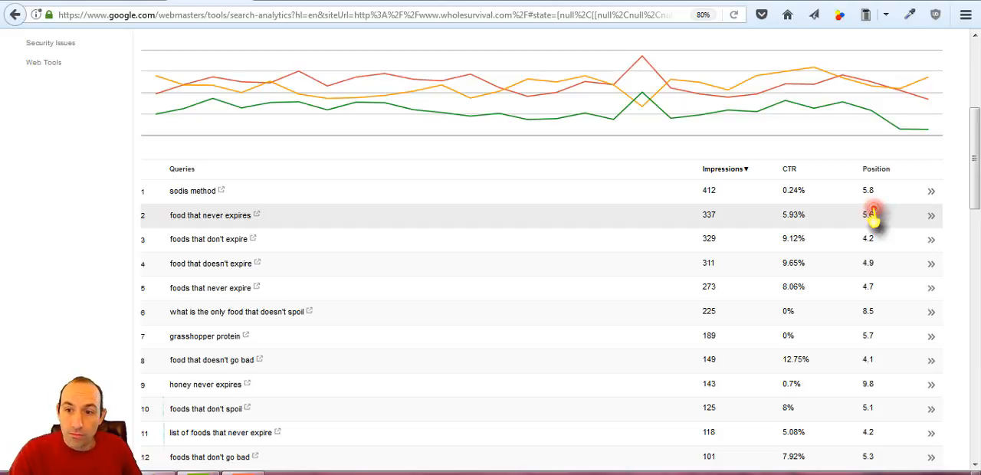
{"action": "mouse_move", "coordinate": [874, 318]}
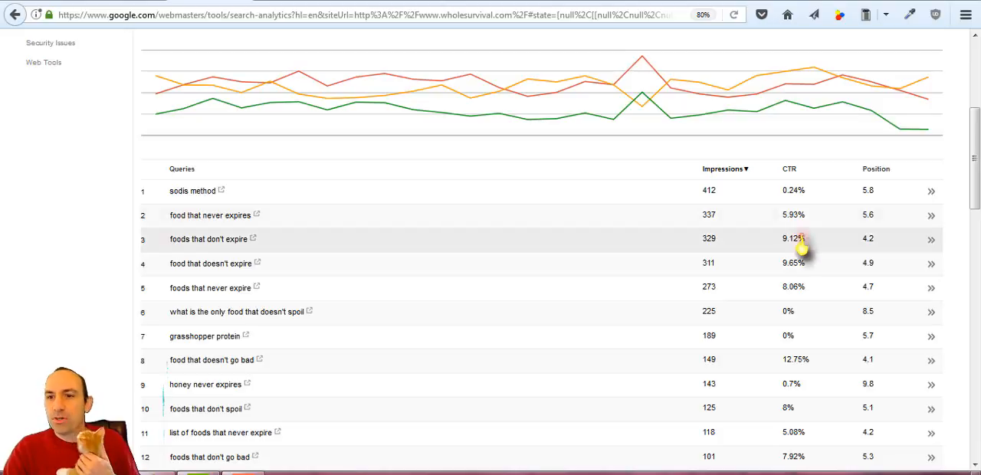
{"action": "mouse_move", "coordinate": [800, 287]}
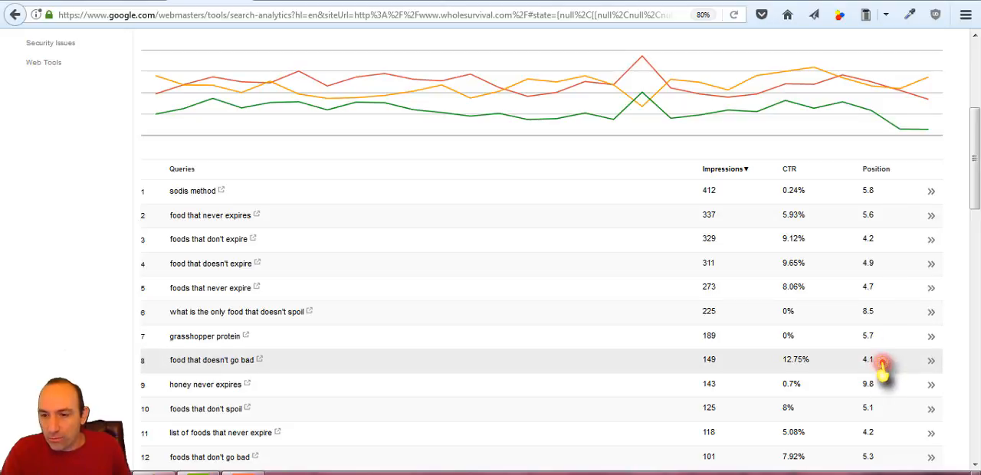
{"action": "mouse_move", "coordinate": [794, 380]}
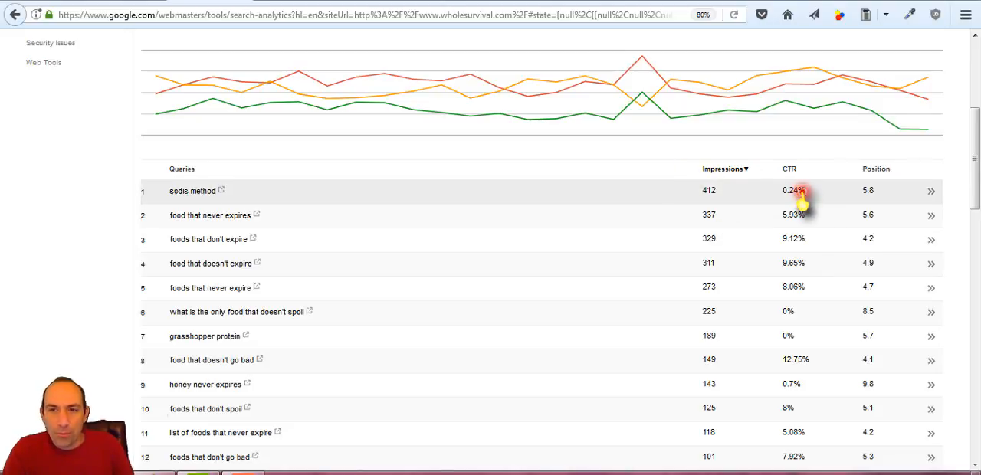
{"action": "mouse_move", "coordinate": [896, 187]}
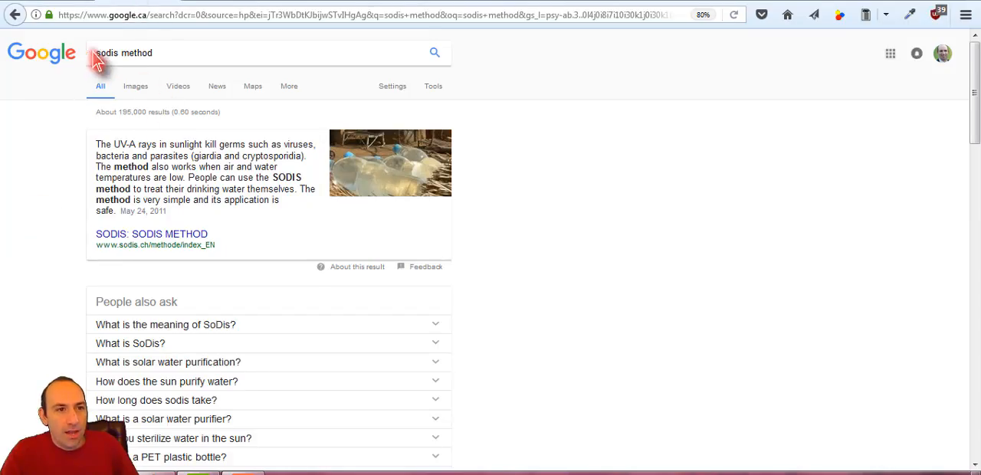
{"action": "mouse_move", "coordinate": [494, 236]}
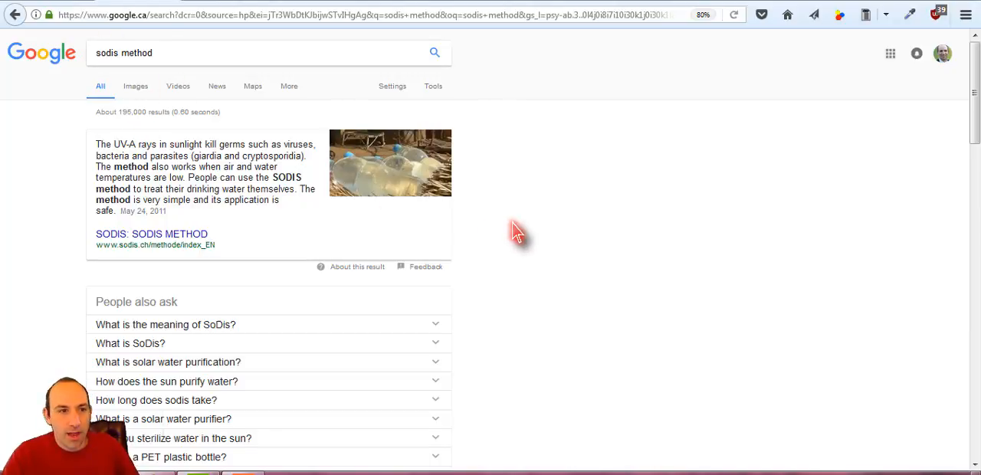
{"action": "mouse_move", "coordinate": [43, 79]}
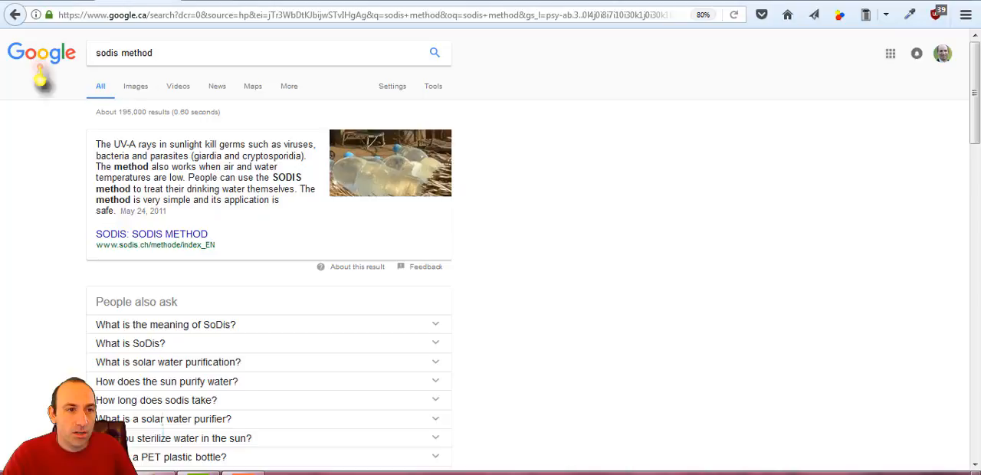
{"action": "mouse_move", "coordinate": [214, 285]}
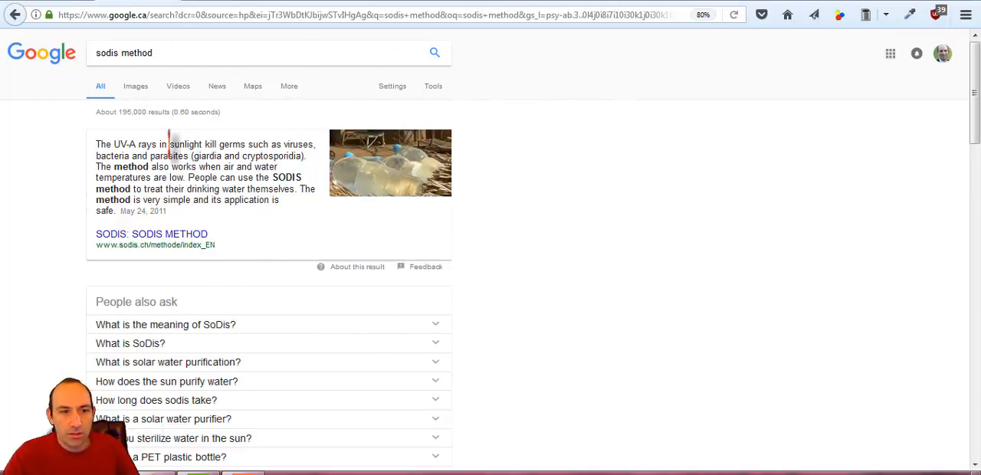
{"action": "scroll", "scroll_direction": "down", "scroll_amount": 3}
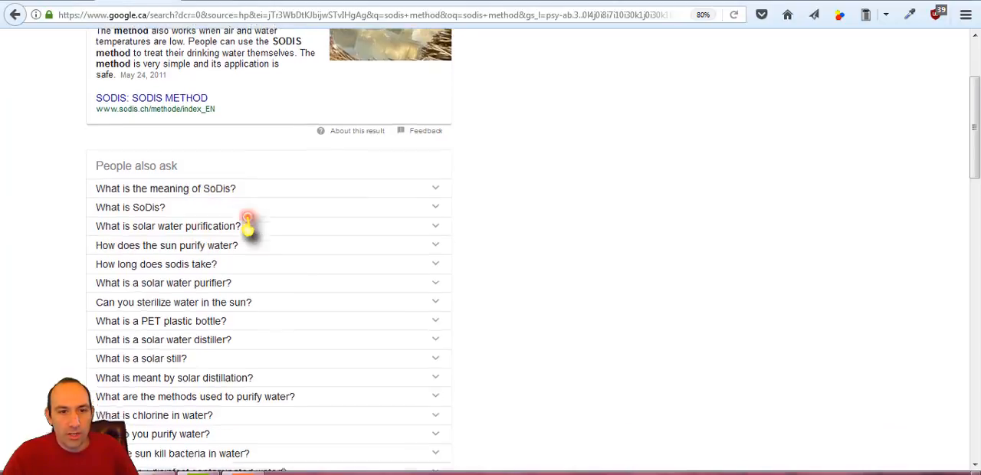
{"action": "scroll", "scroll_direction": "down", "scroll_amount": 3}
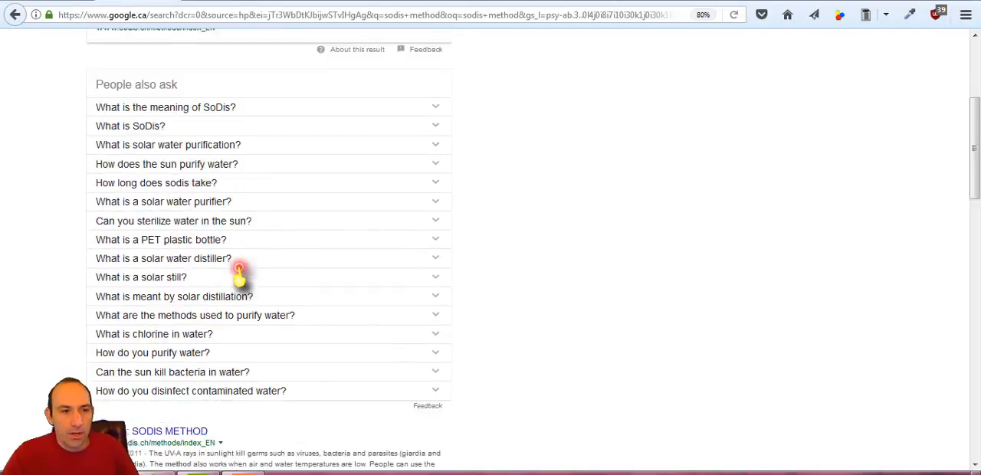
{"action": "scroll", "scroll_direction": "down", "scroll_amount": 3}
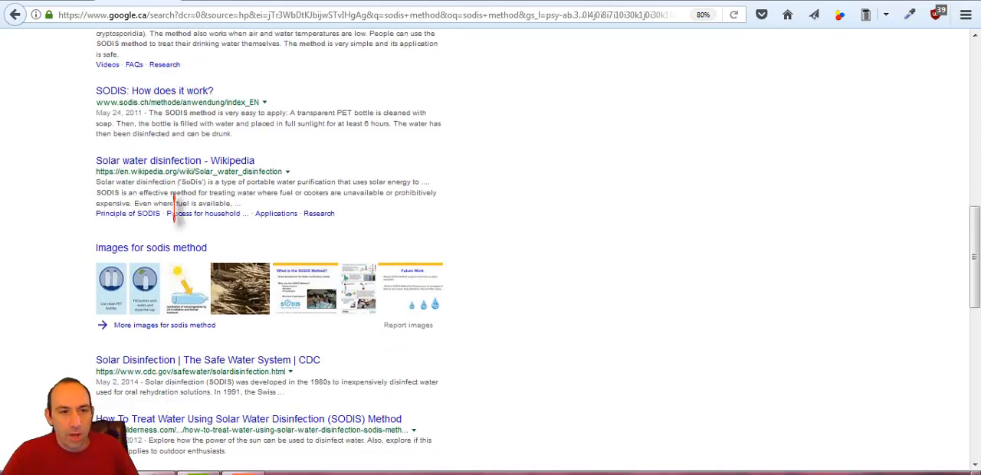
{"action": "mouse_move", "coordinate": [421, 248]}
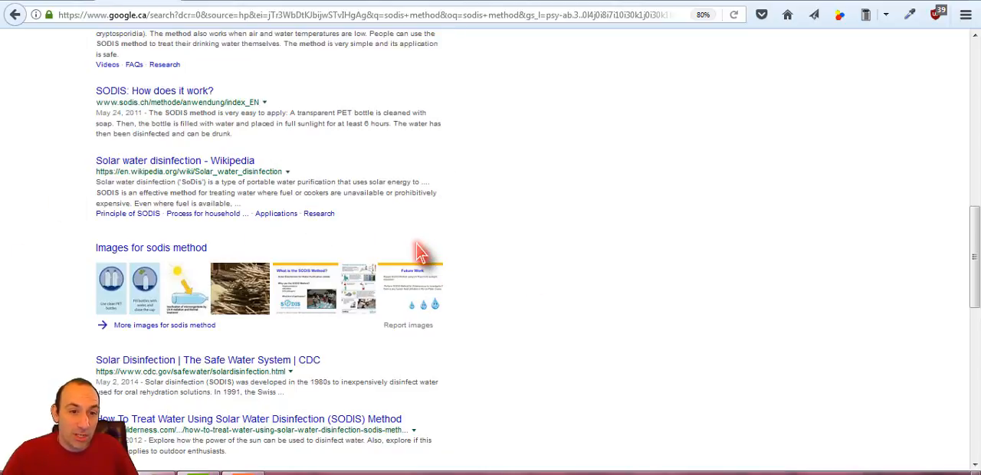
{"action": "scroll", "scroll_direction": "down", "scroll_amount": 3}
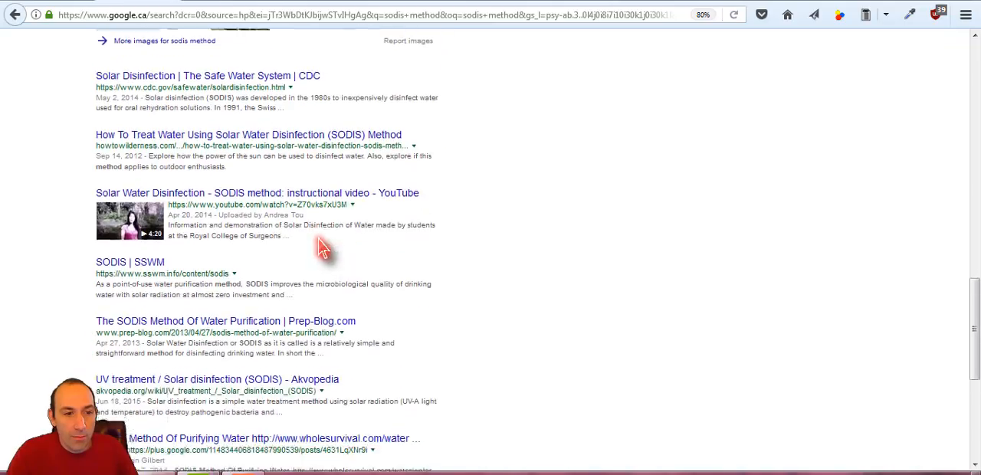
{"action": "scroll", "scroll_direction": "down", "scroll_amount": 3}
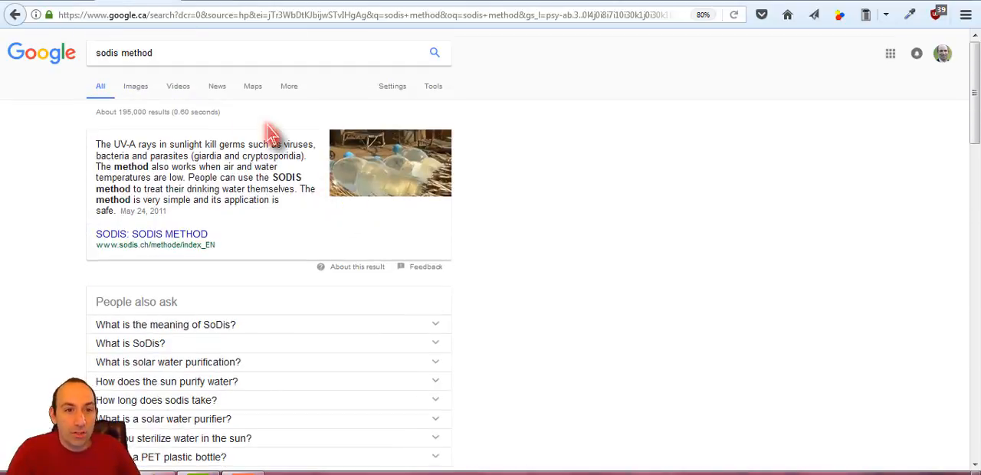
{"action": "mouse_move", "coordinate": [398, 138]}
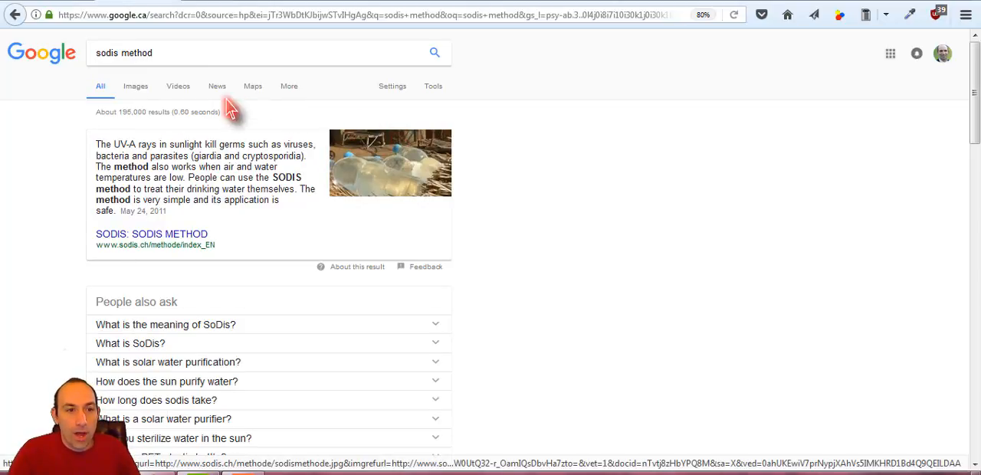
{"action": "scroll", "scroll_direction": "down", "scroll_amount": 3}
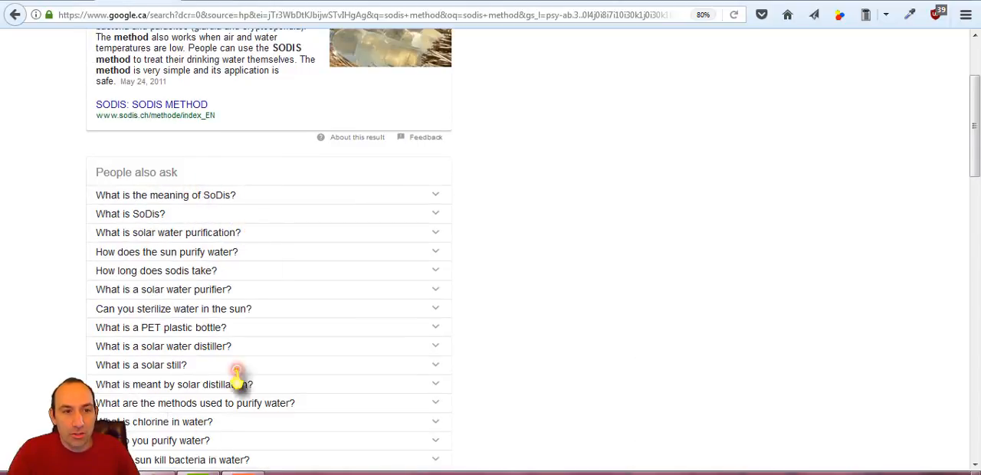
{"action": "scroll", "scroll_direction": "down", "scroll_amount": 3}
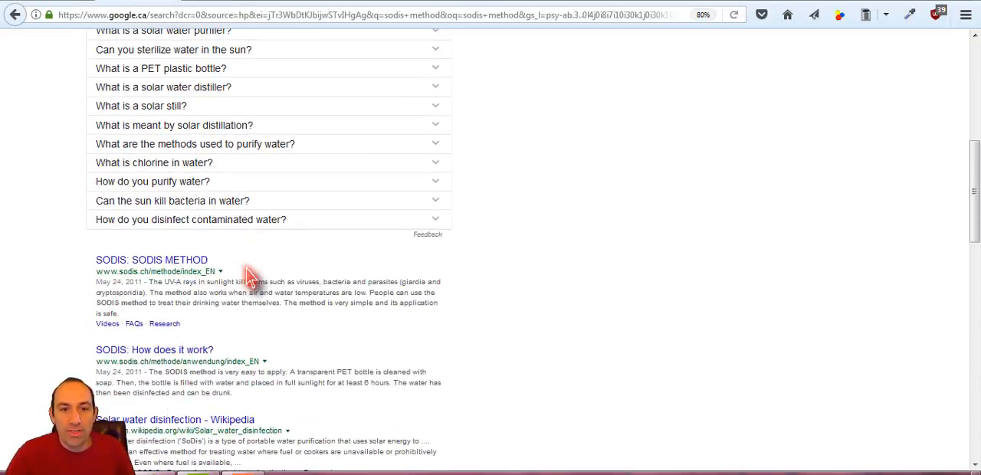
{"action": "scroll", "scroll_direction": "down", "scroll_amount": 3}
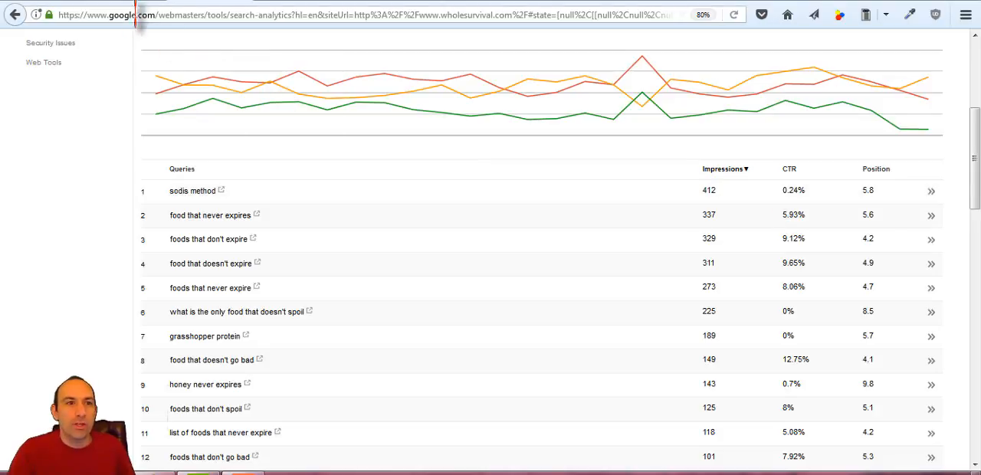
{"action": "left_click", "coordinate": [191, 191]}
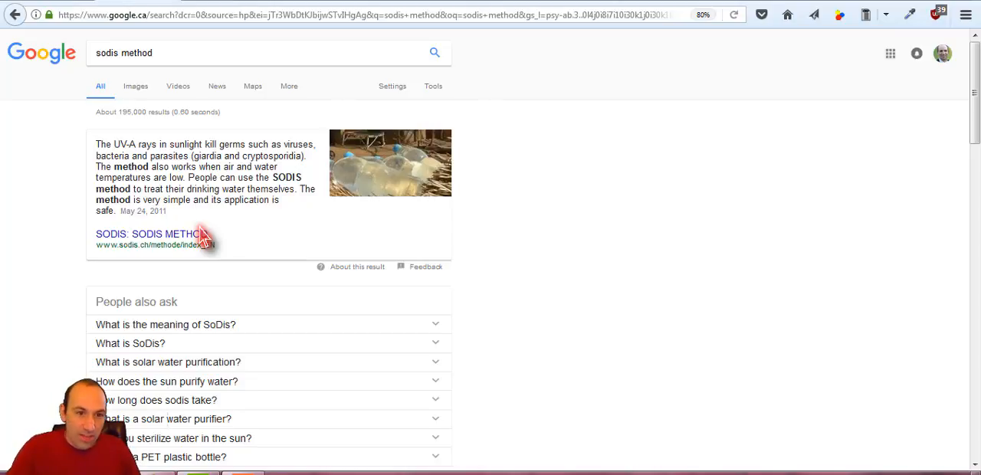
{"action": "mouse_move", "coordinate": [478, 156]}
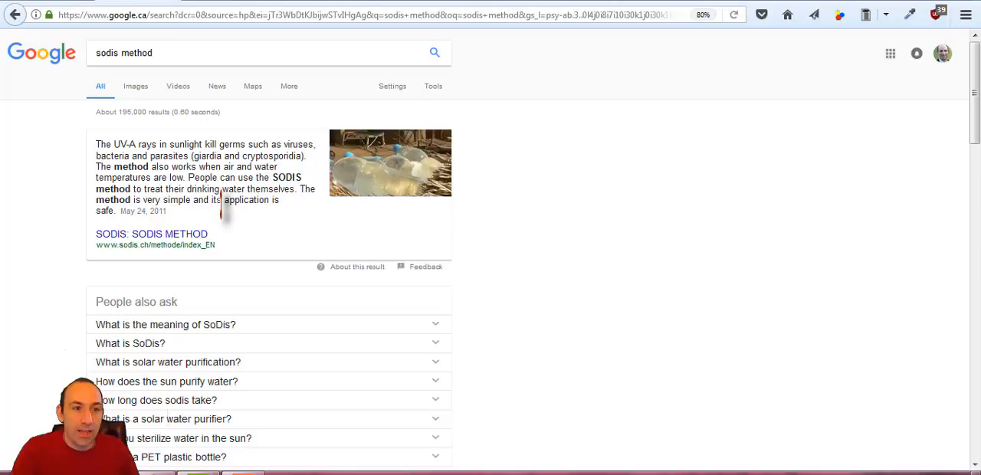
{"action": "scroll", "scroll_direction": "down", "scroll_amount": 3}
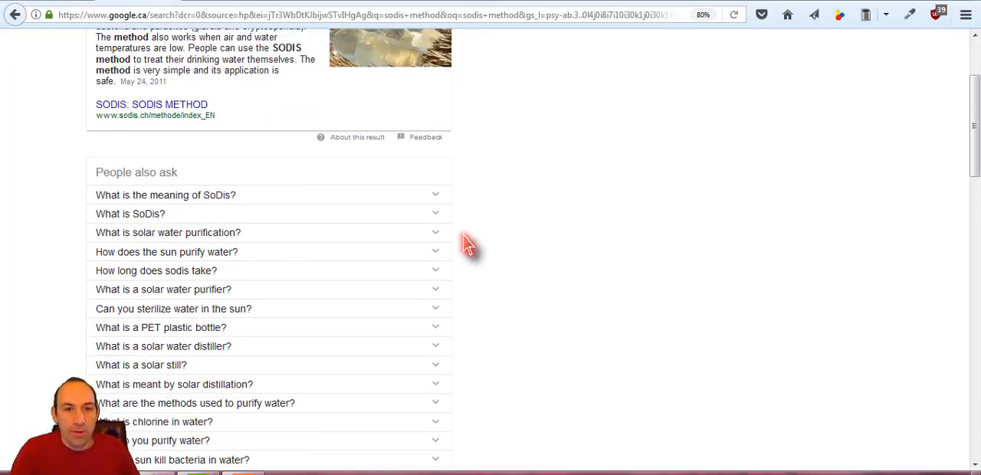
{"action": "left_click", "coordinate": [166, 194]}
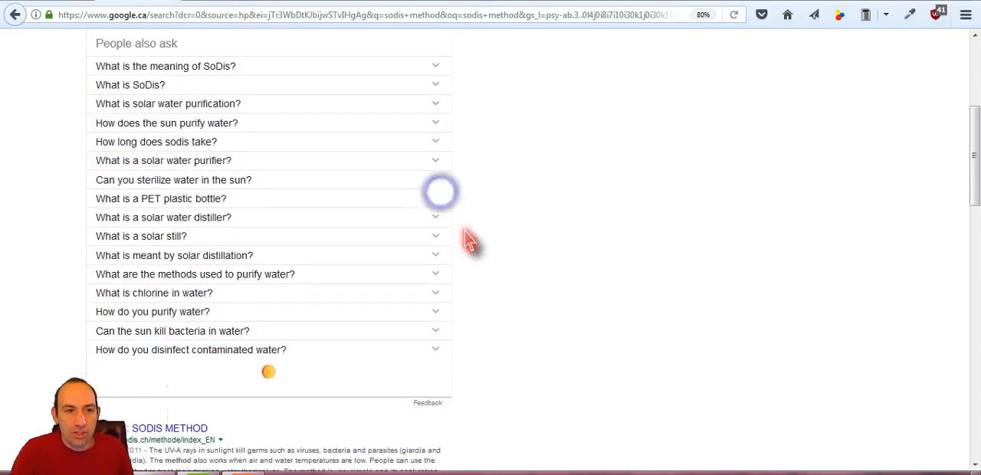
{"action": "scroll", "scroll_direction": "down", "scroll_amount": 3}
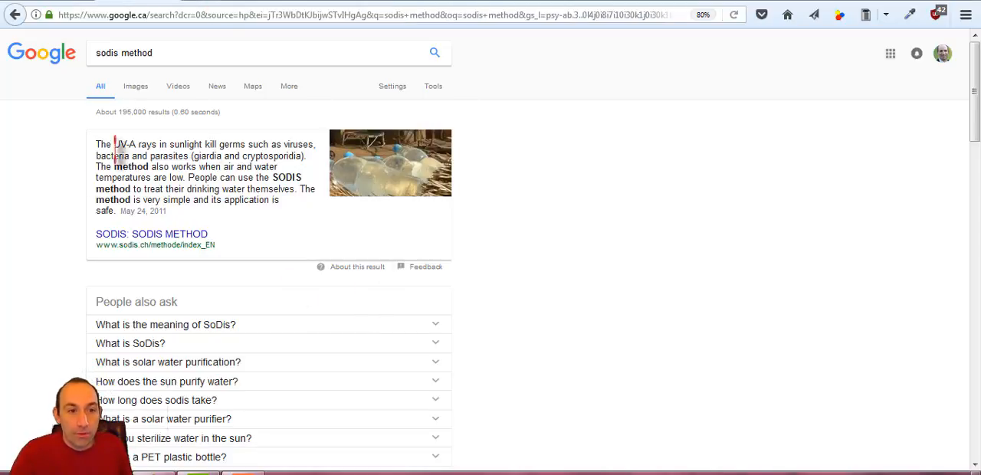
{"action": "mouse_move", "coordinate": [212, 86]}
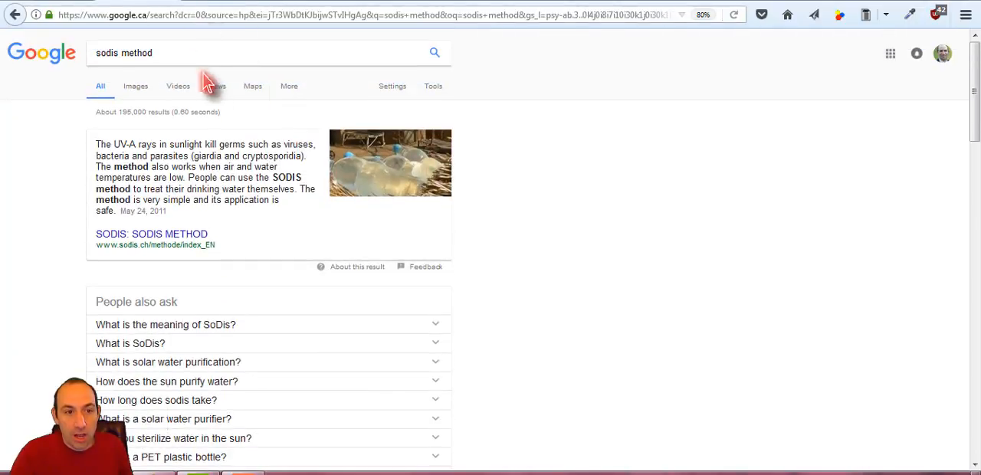
{"action": "scroll", "scroll_direction": "down", "scroll_amount": 3}
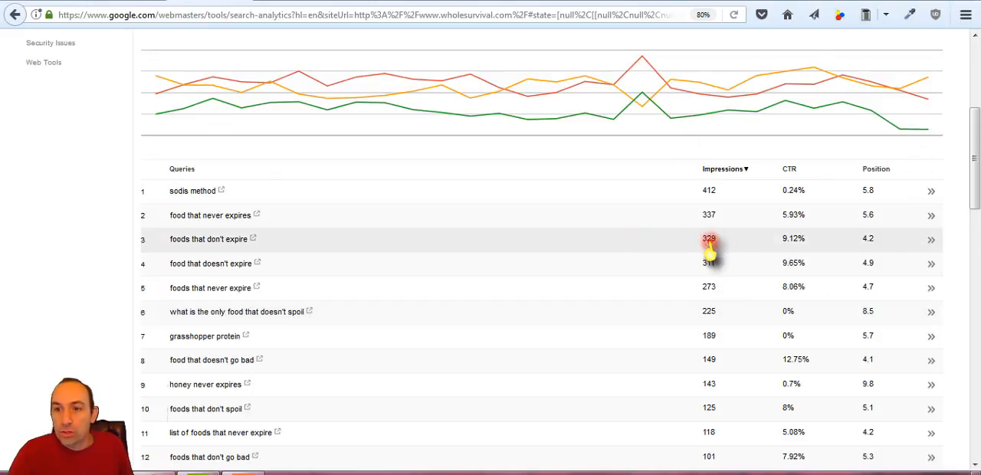
{"action": "scroll", "scroll_direction": "down", "scroll_amount": 3}
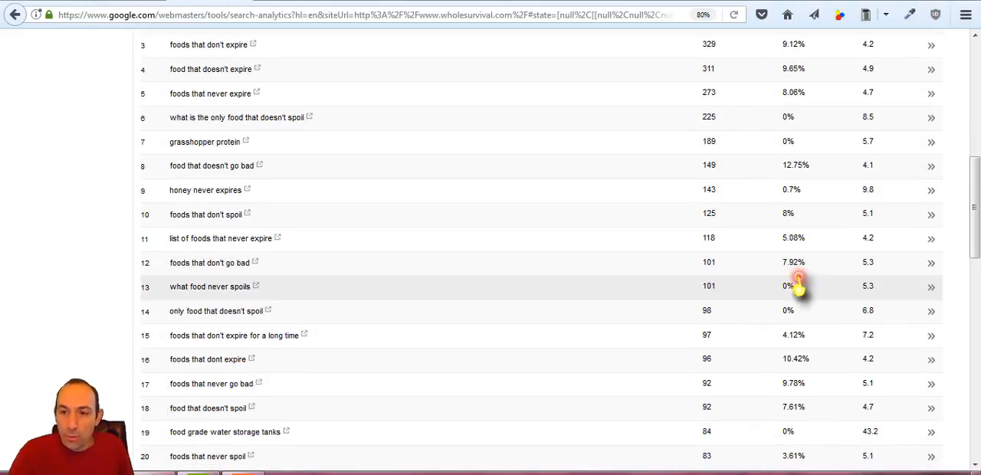
{"action": "mouse_move", "coordinate": [682, 292]}
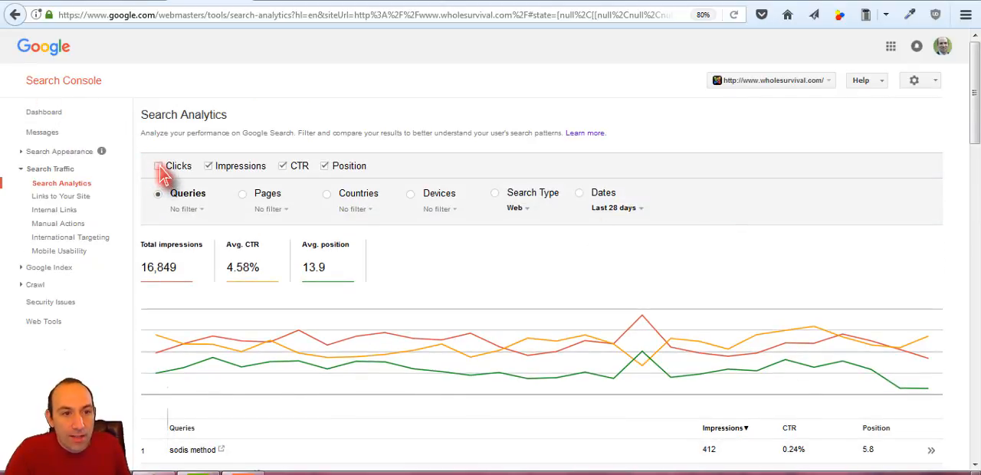
Add clicks back and scroll to rows 51–79 to spot 'sodis method' with 412 impressions, 0.24% CTR
{"action": "left_click", "coordinate": [159, 166]}
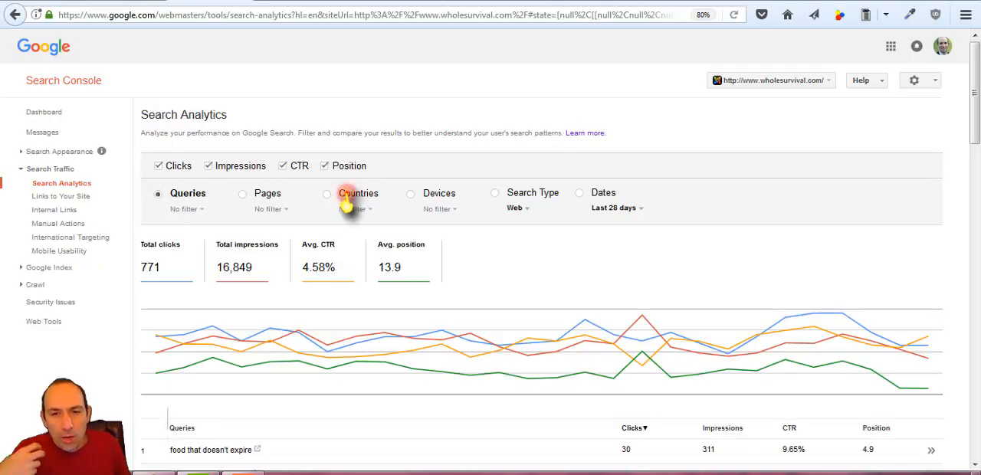
{"action": "scroll", "scroll_direction": "down", "scroll_amount": 3}
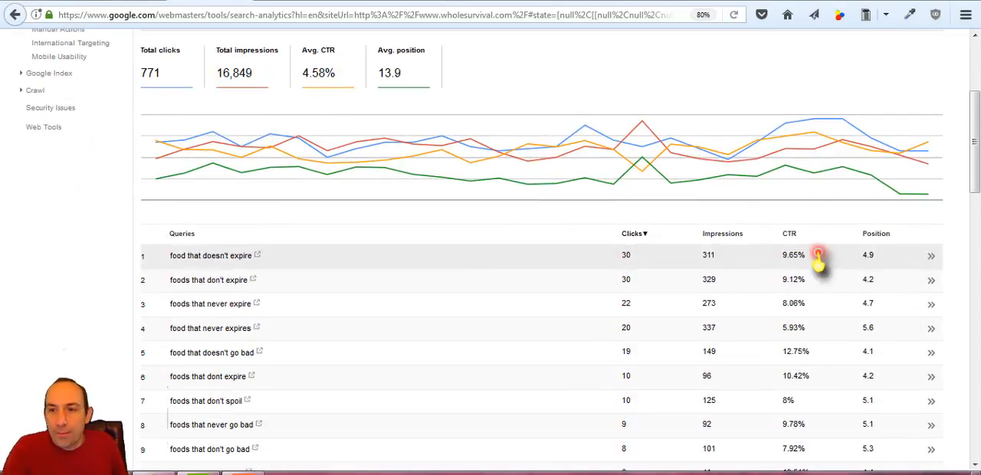
{"action": "mouse_move", "coordinate": [708, 264]}
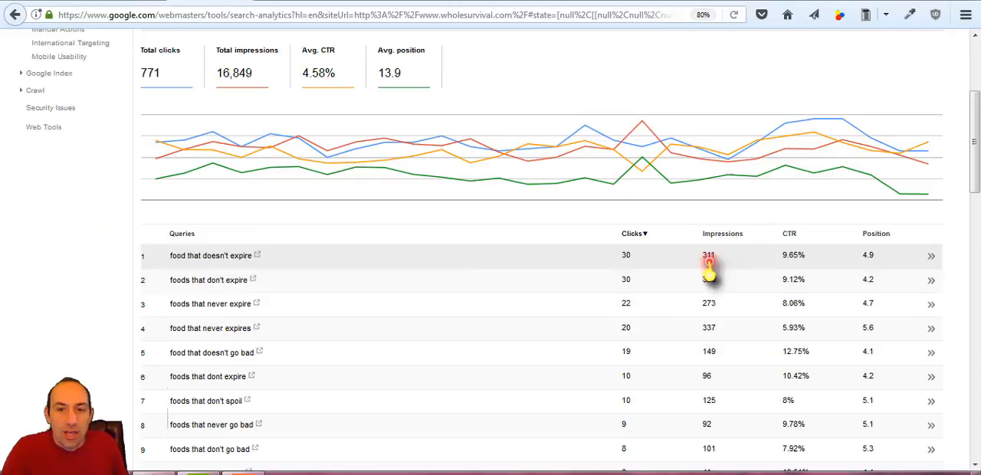
{"action": "scroll", "scroll_direction": "down", "scroll_amount": 3}
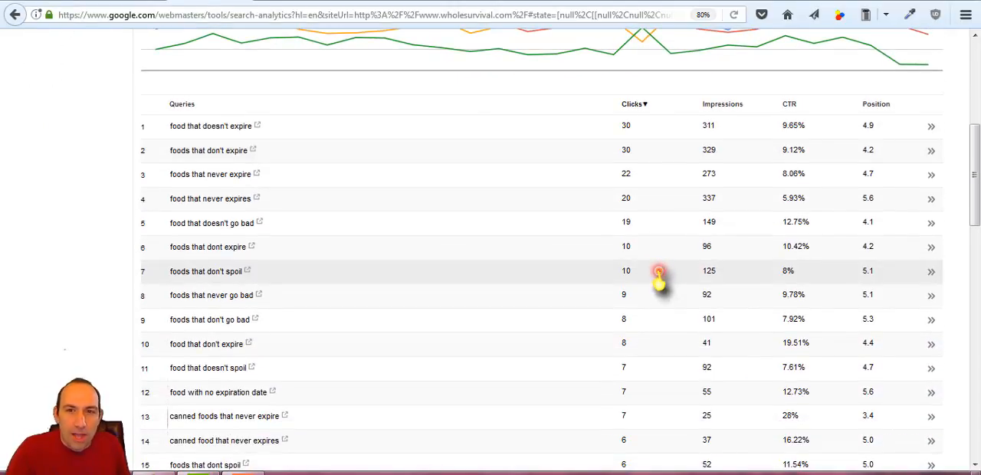
{"action": "mouse_move", "coordinate": [647, 448]}
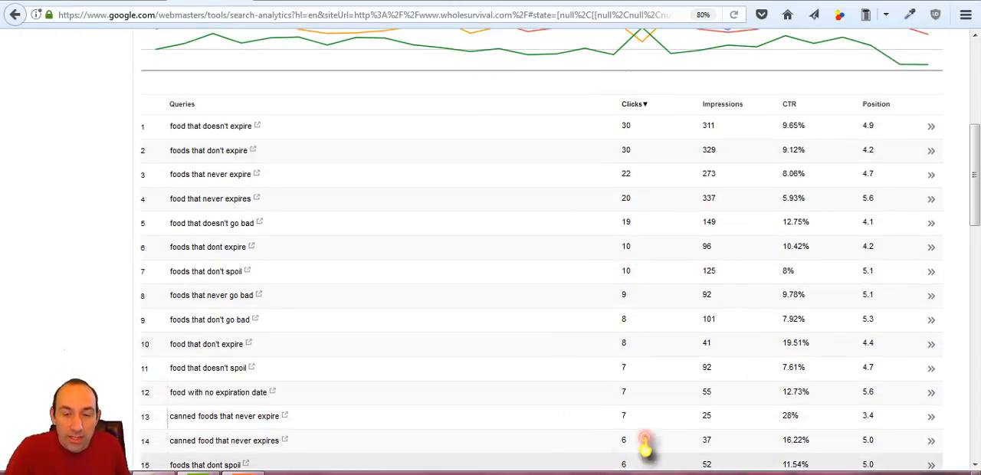
{"action": "scroll", "scroll_direction": "down", "scroll_amount": 3}
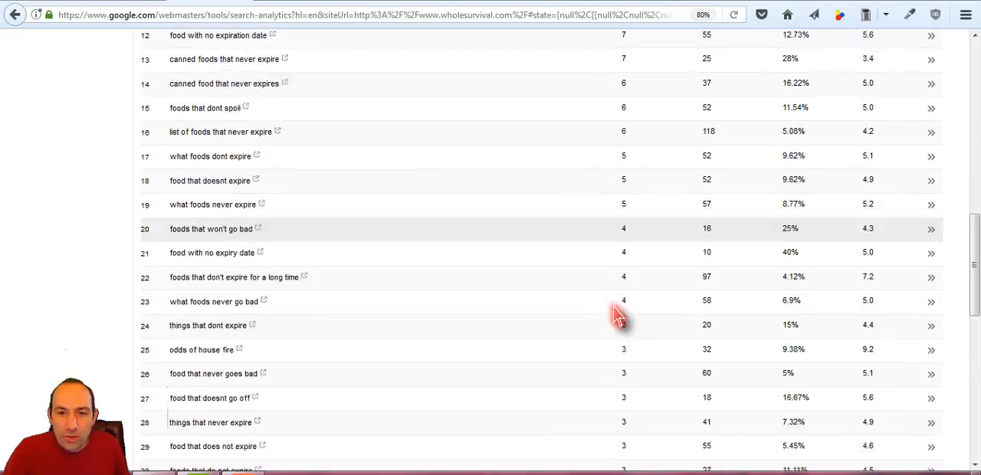
{"action": "scroll", "scroll_direction": "down", "scroll_amount": 3}
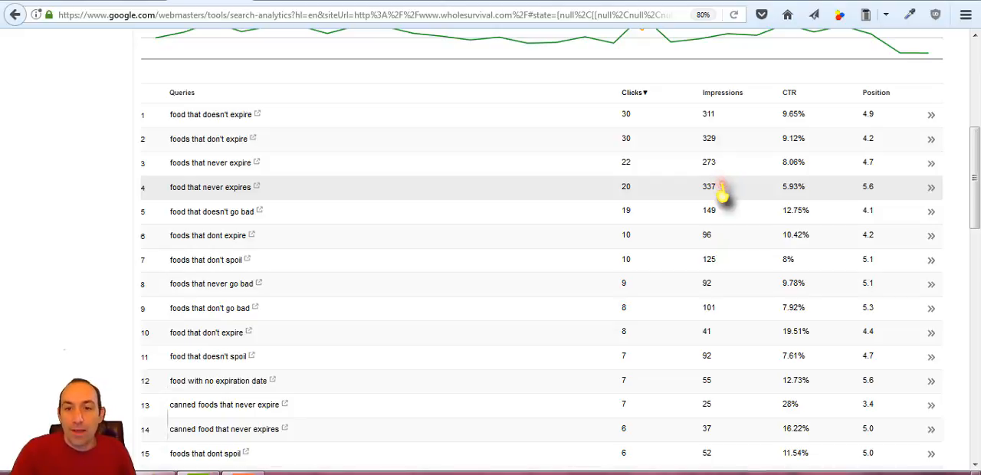
{"action": "scroll", "scroll_direction": "down", "scroll_amount": 3}
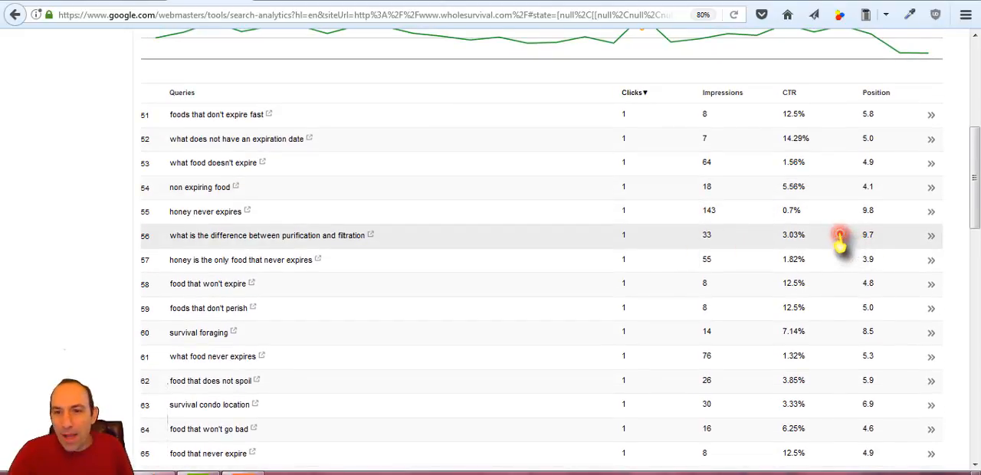
{"action": "mouse_move", "coordinate": [759, 218]}
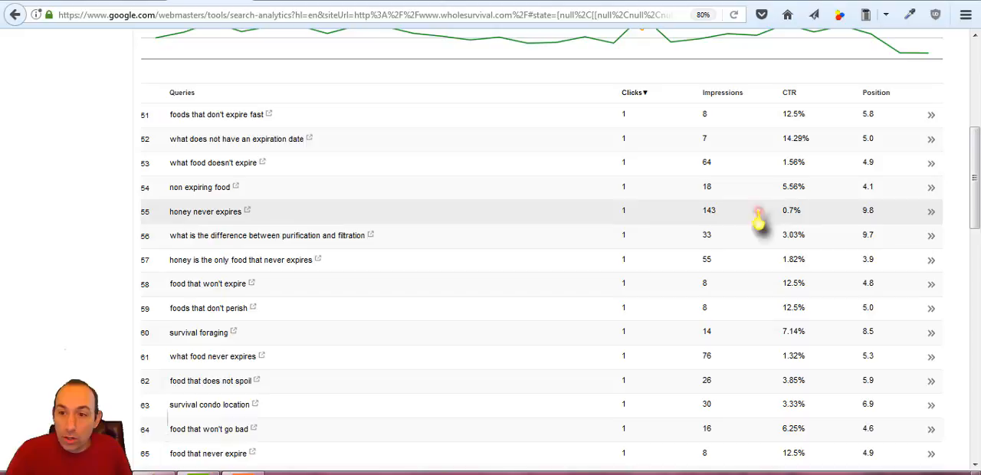
{"action": "mouse_move", "coordinate": [881, 223]}
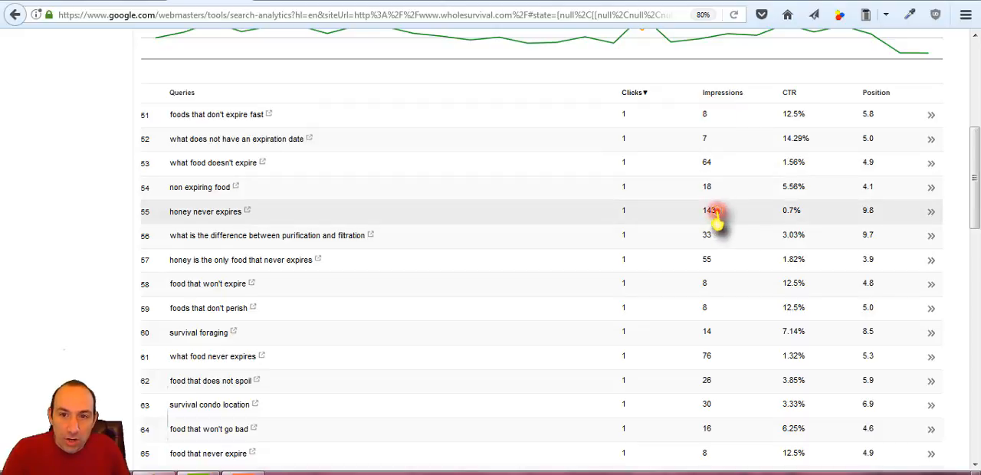
{"action": "mouse_move", "coordinate": [683, 138]}
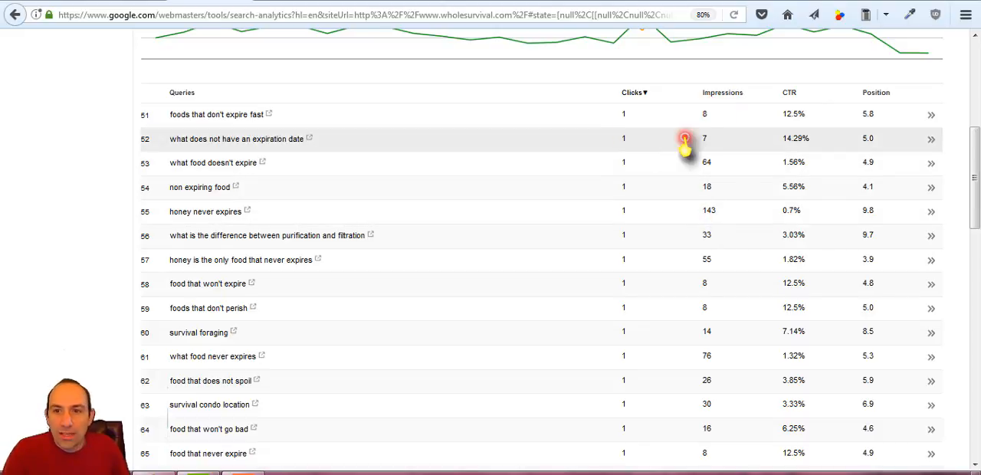
{"action": "mouse_move", "coordinate": [719, 151]}
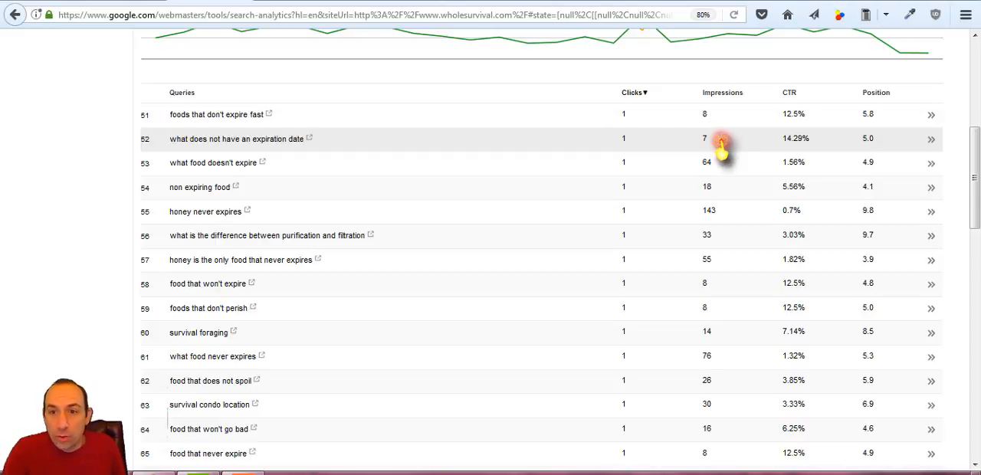
{"action": "mouse_move", "coordinate": [719, 217]}
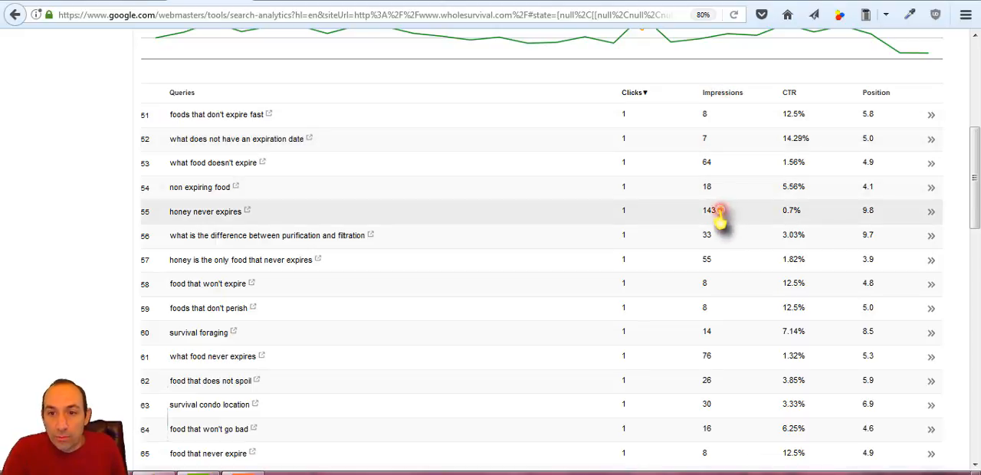
{"action": "mouse_move", "coordinate": [753, 198]}
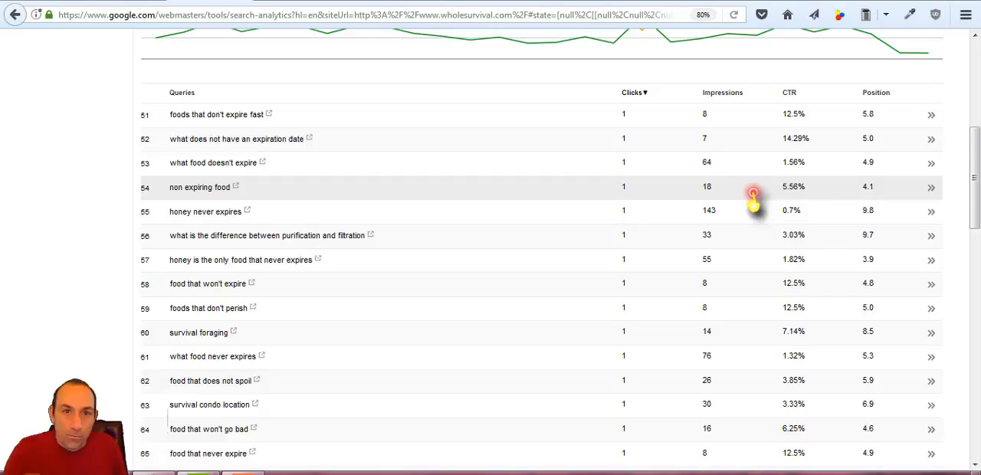
{"action": "mouse_move", "coordinate": [689, 196]}
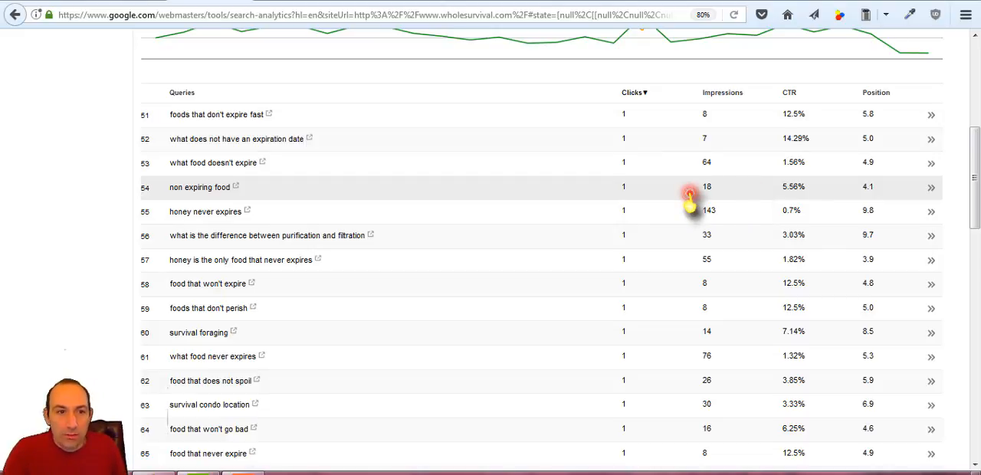
{"action": "scroll", "scroll_direction": "down", "scroll_amount": 3}
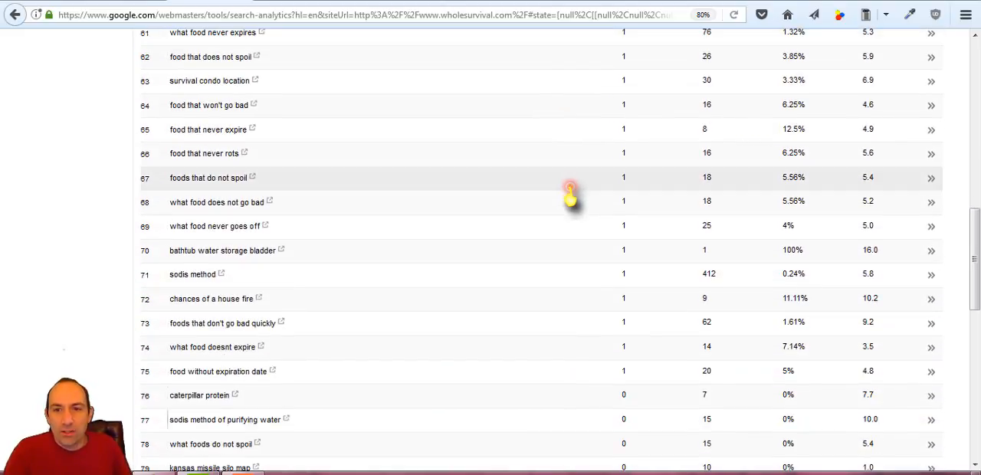
{"action": "mouse_move", "coordinate": [715, 285]}
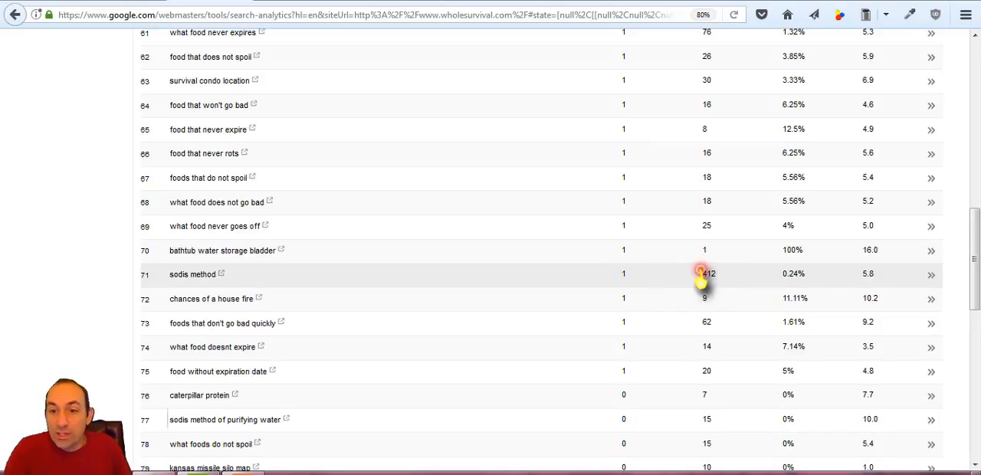
{"action": "scroll", "scroll_direction": "down", "scroll_amount": 3}
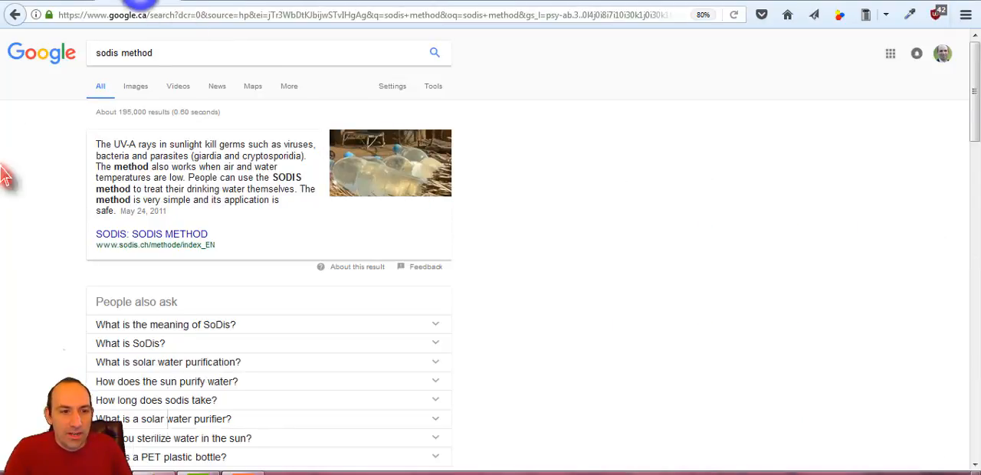
Scroll through the live Google results for 'sodis method' past the sodis.ch featured snippet
{"action": "scroll", "scroll_direction": "down", "scroll_amount": 3}
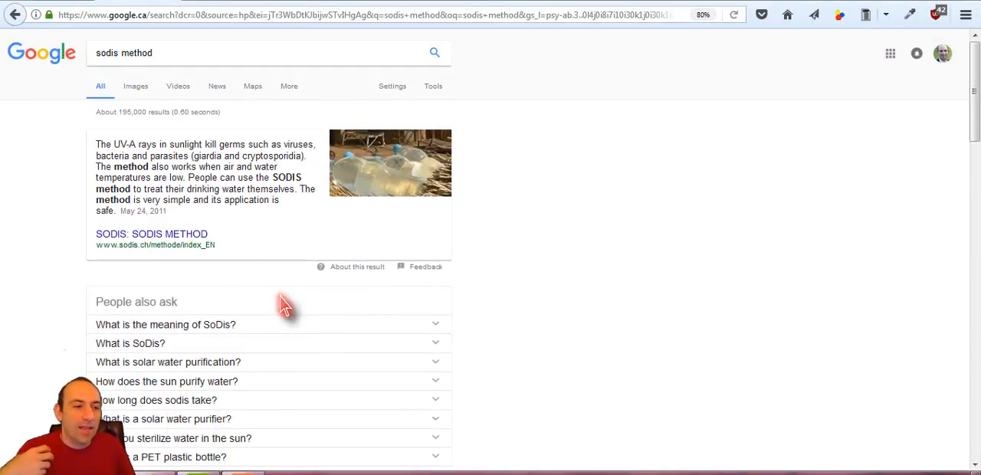
{"action": "mouse_move", "coordinate": [298, 295]}
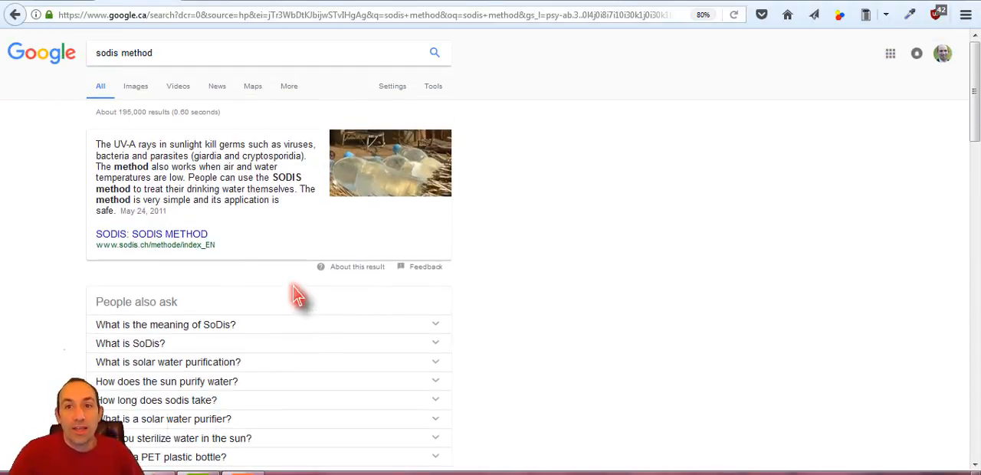
{"action": "scroll", "scroll_direction": "down", "scroll_amount": 3}
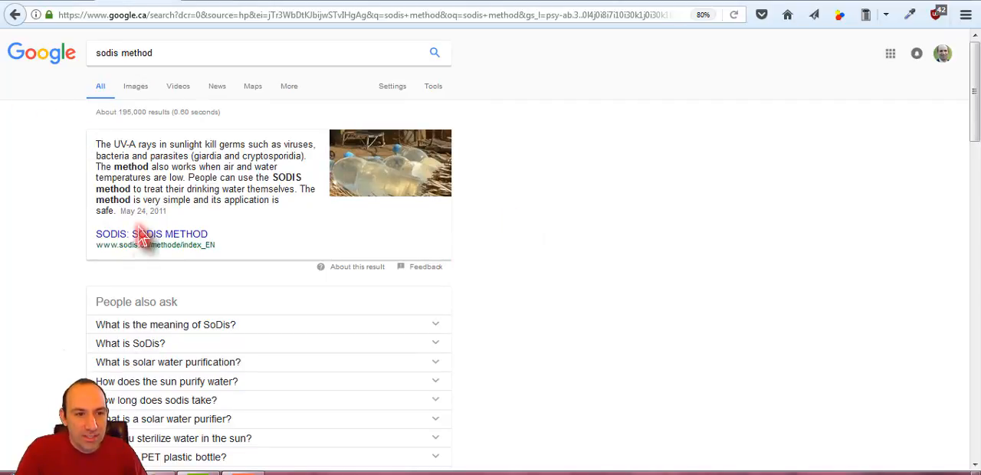
{"action": "scroll", "scroll_direction": "down", "scroll_amount": 3}
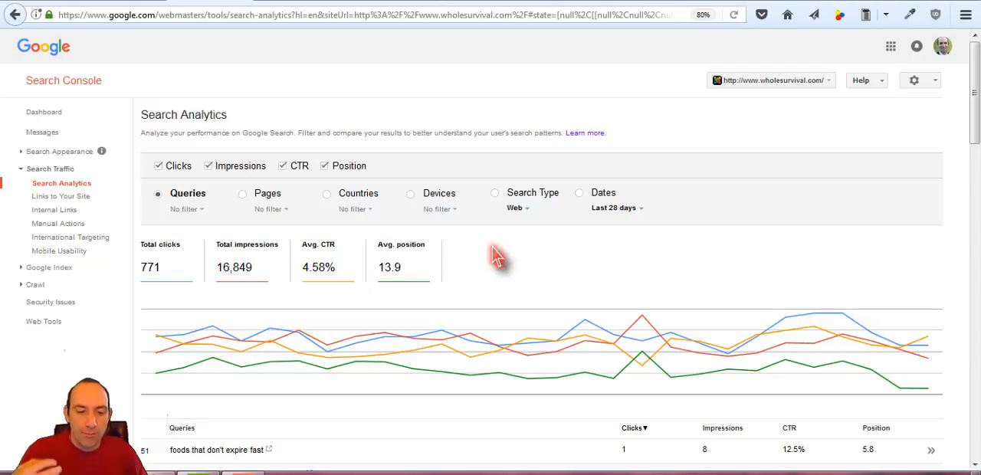
{"action": "mouse_move", "coordinate": [380, 245]}
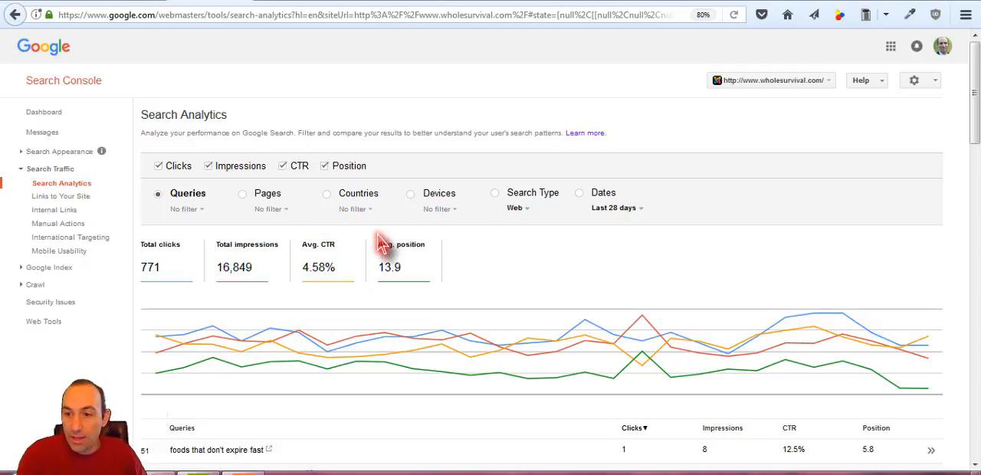
{"action": "mouse_move", "coordinate": [380, 249]}
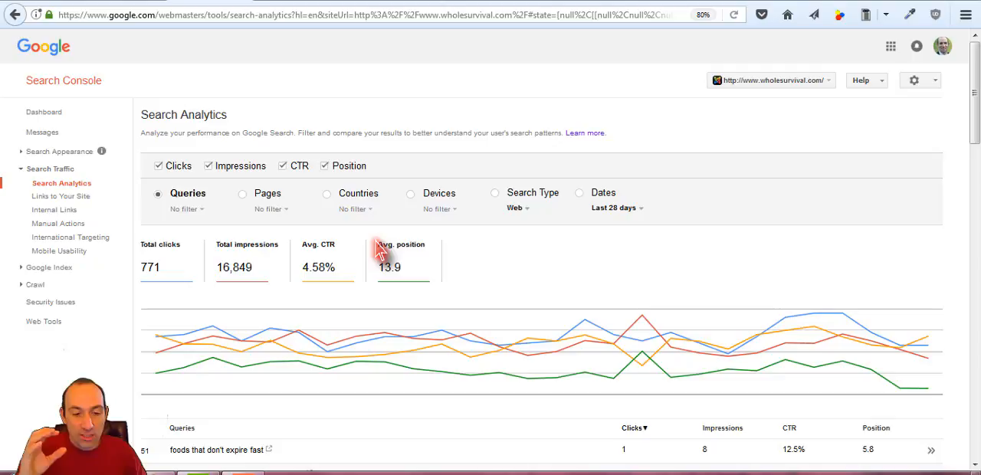
{"action": "mouse_move", "coordinate": [421, 203]}
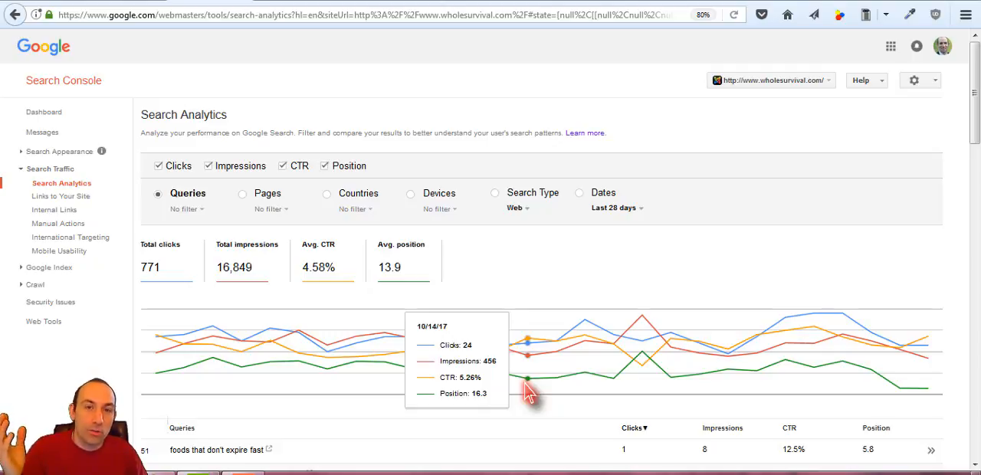
{"action": "mouse_move", "coordinate": [237, 336]}
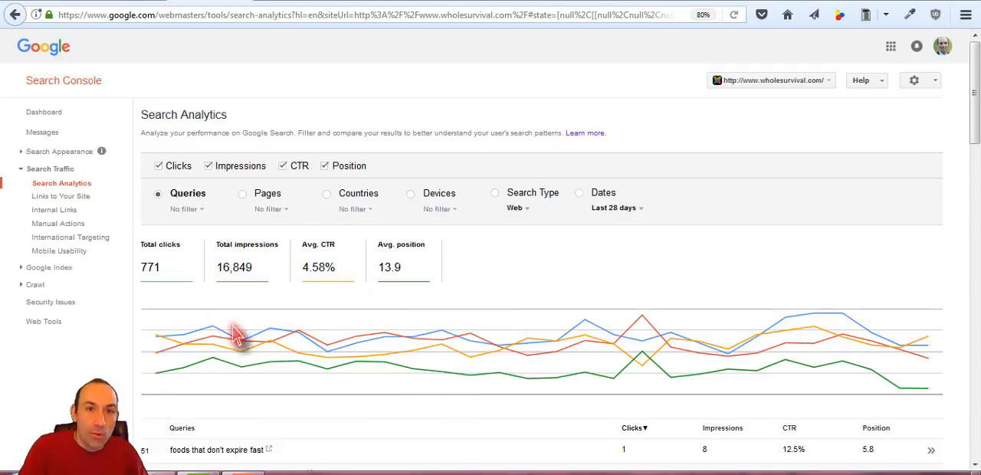
{"action": "mouse_move", "coordinate": [298, 309]}
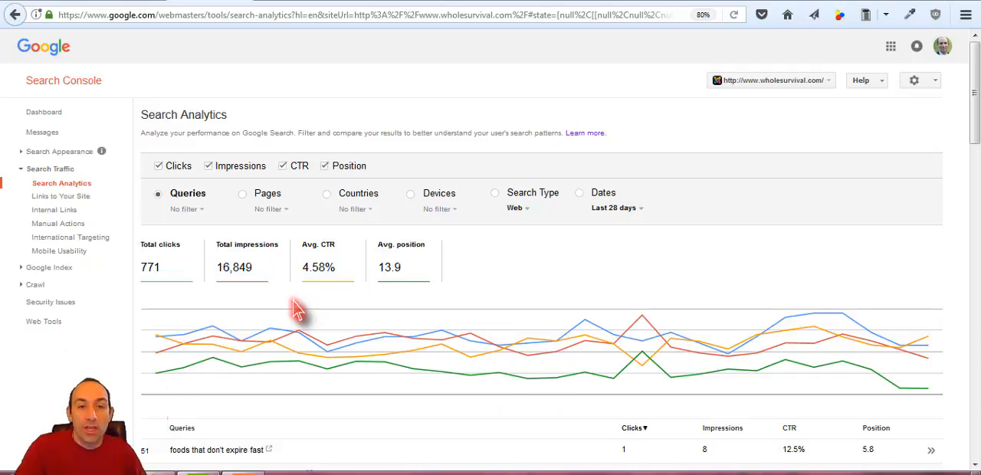
{"action": "mouse_move", "coordinate": [289, 153]}
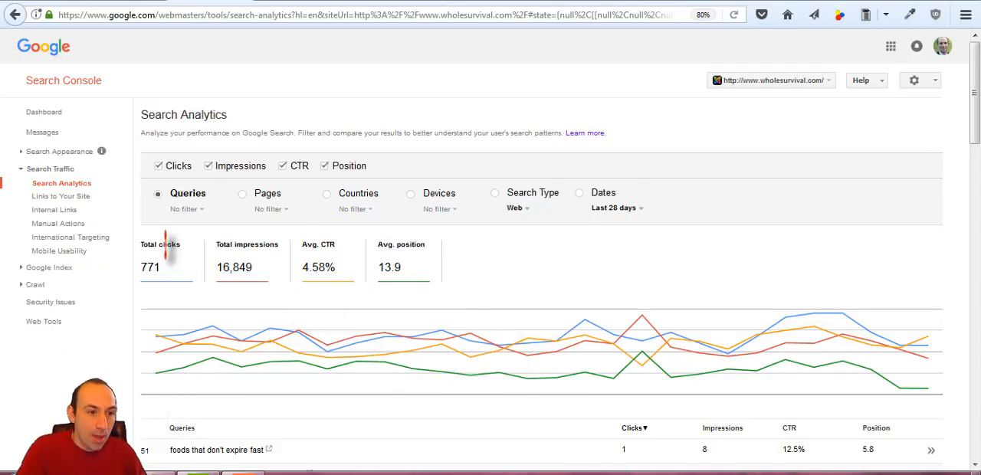
{"action": "mouse_move", "coordinate": [553, 305]}
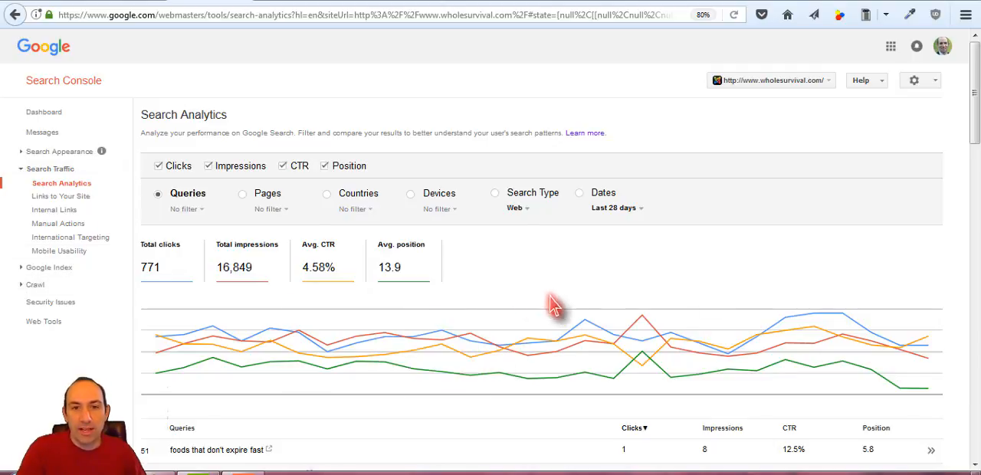
{"action": "mouse_move", "coordinate": [490, 284]}
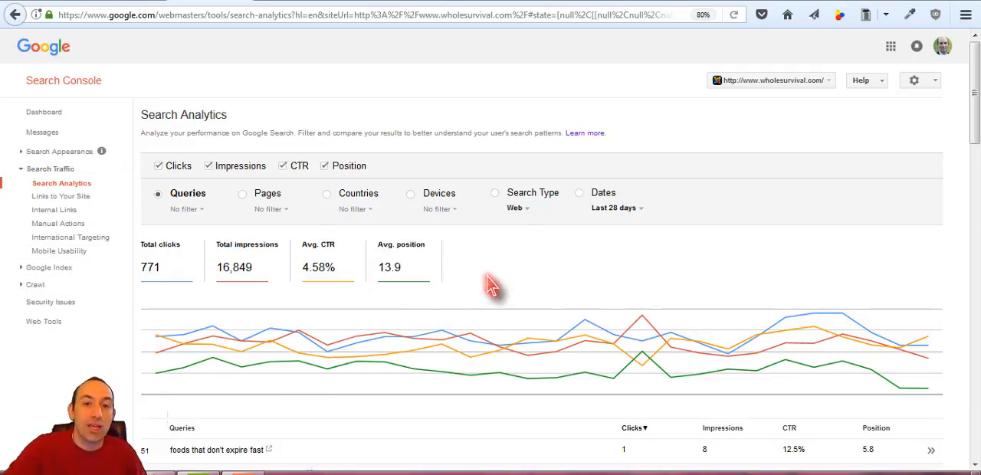